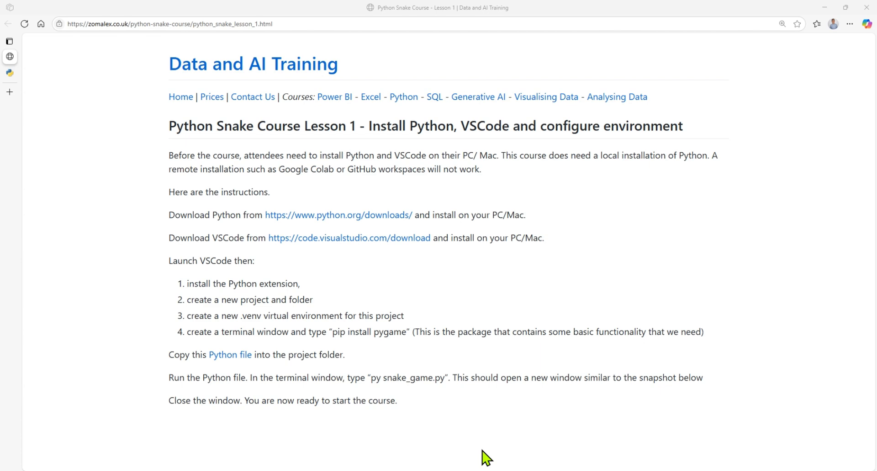
mouse_move(543, 459)
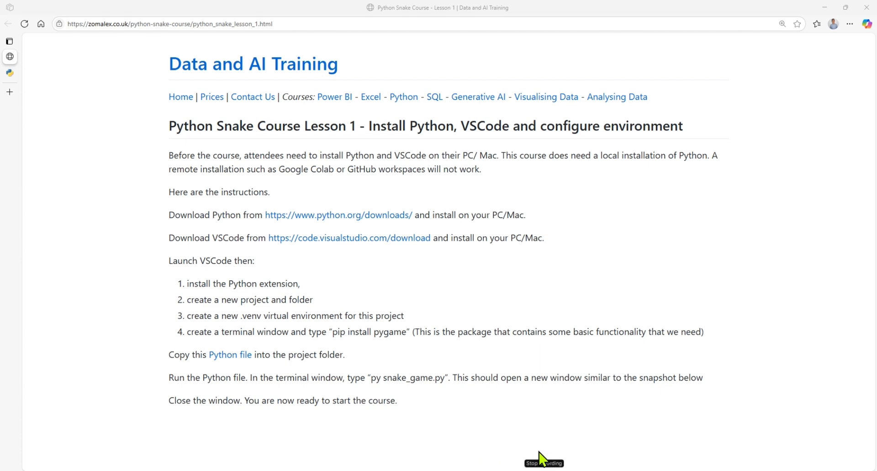
Step: Expand the Edge vertical tab sidebar beside the Lesson 1 course page
left_click(10, 41)
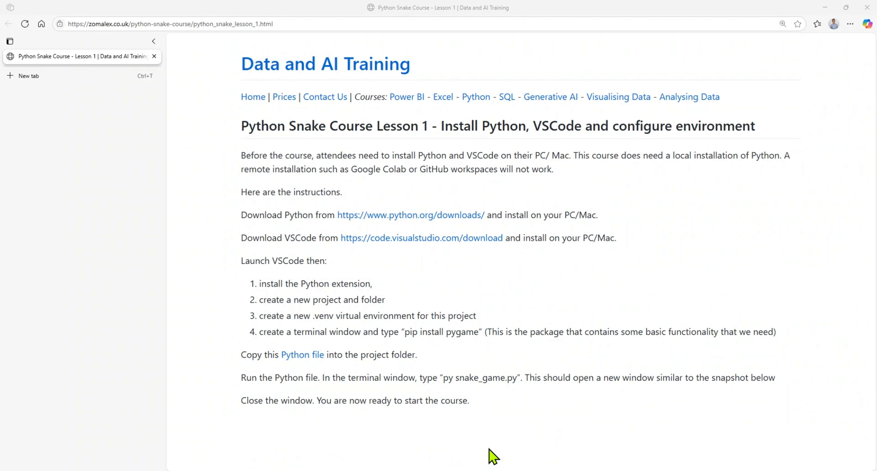
mouse_move(420, 224)
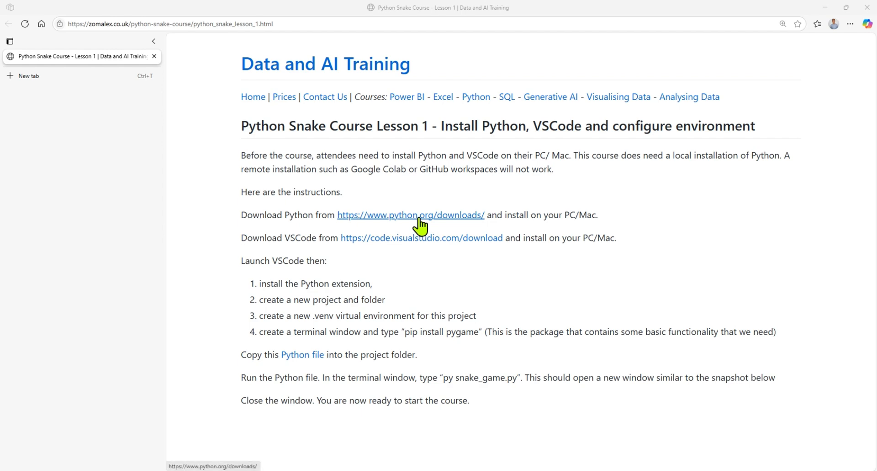
Step: Open python.org/downloads in a new tab and download the Python 3.13.3 installer
right_click(414, 214)
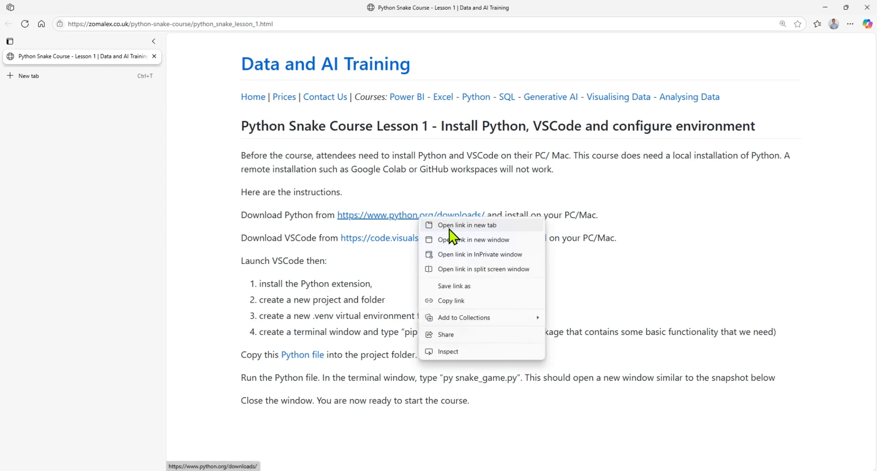
left_click(467, 225)
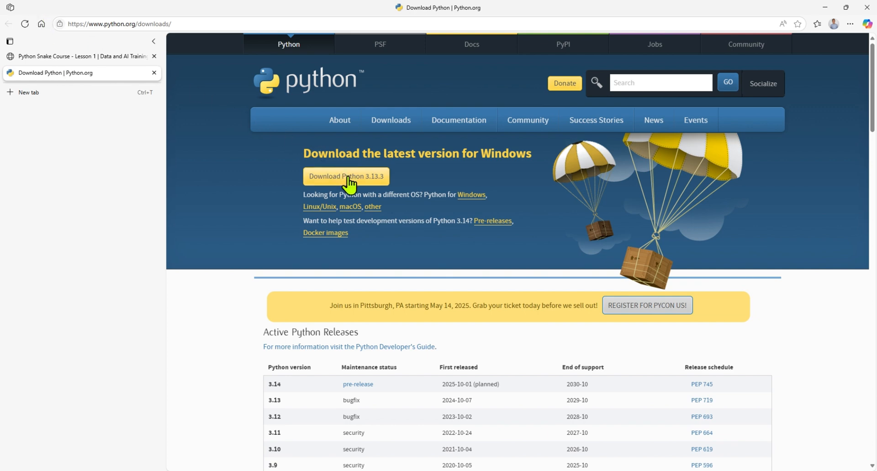
left_click(345, 176)
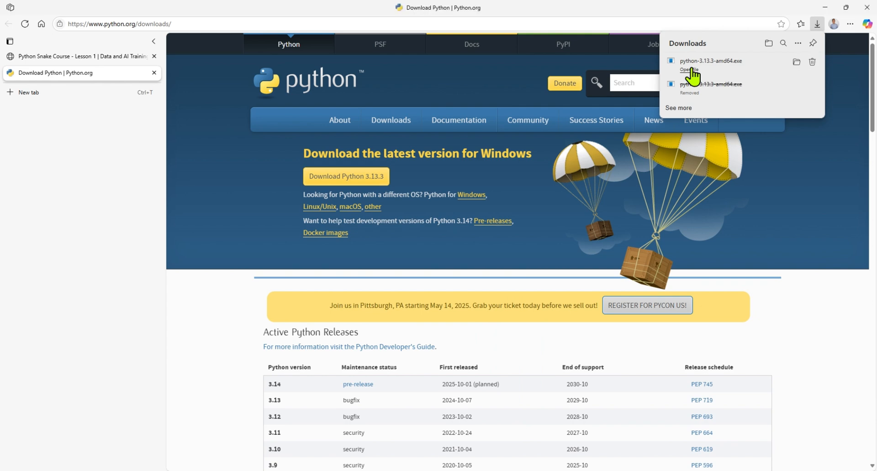
Step: Run the downloaded installer with Add python.exe to PATH ticked, install, and close setup
left_click(690, 69)
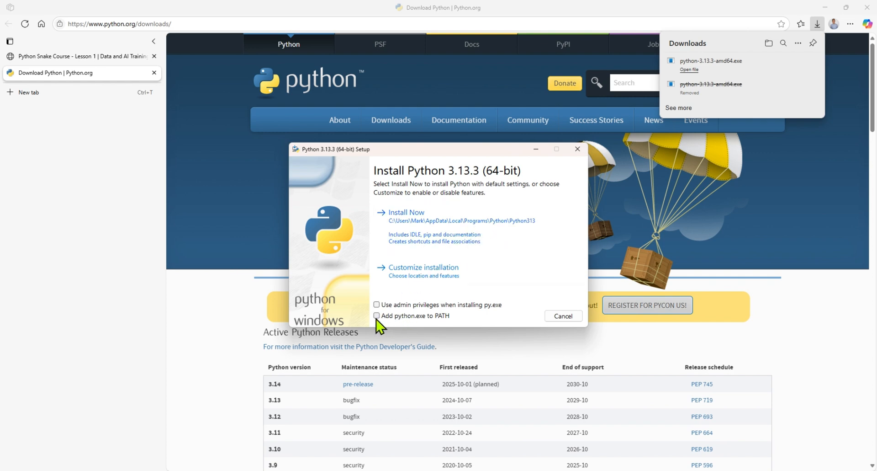
left_click(377, 315)
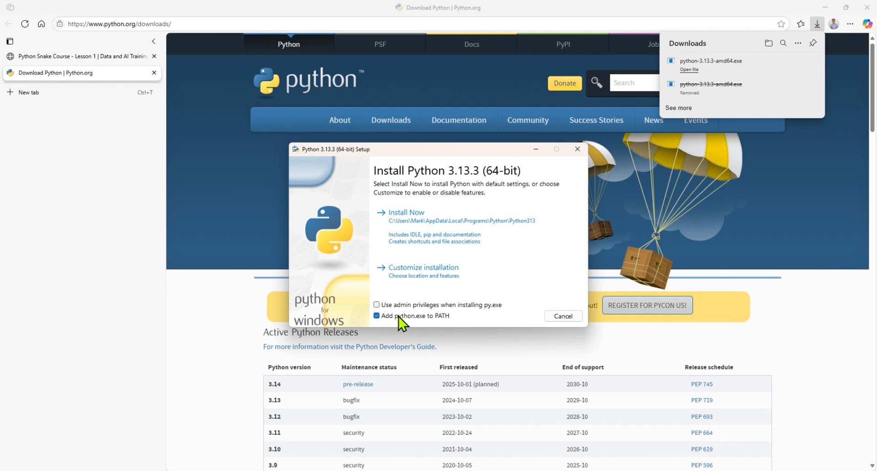
mouse_move(428, 327)
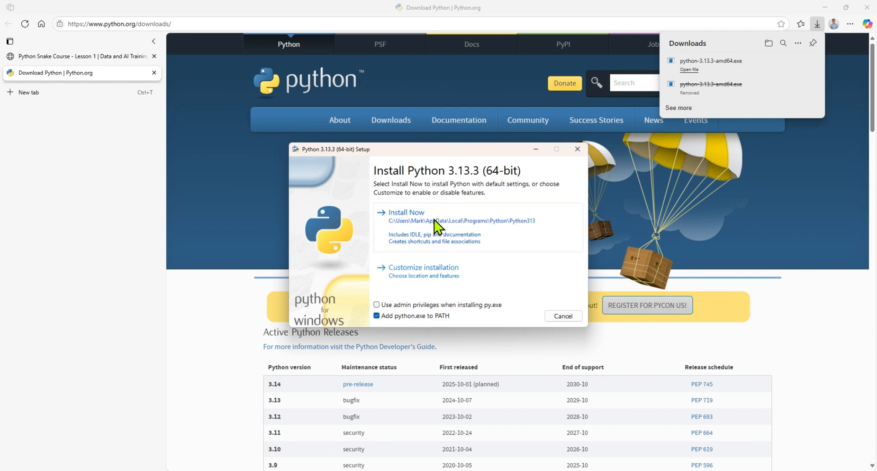
left_click(405, 212)
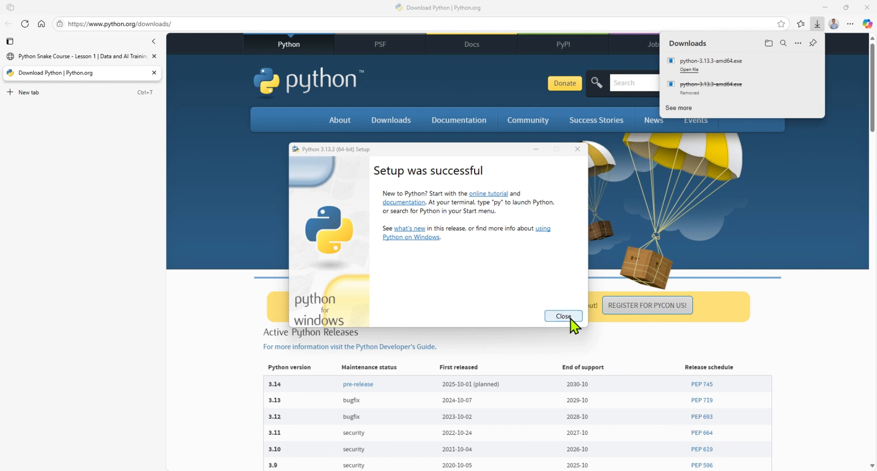
left_click(563, 315)
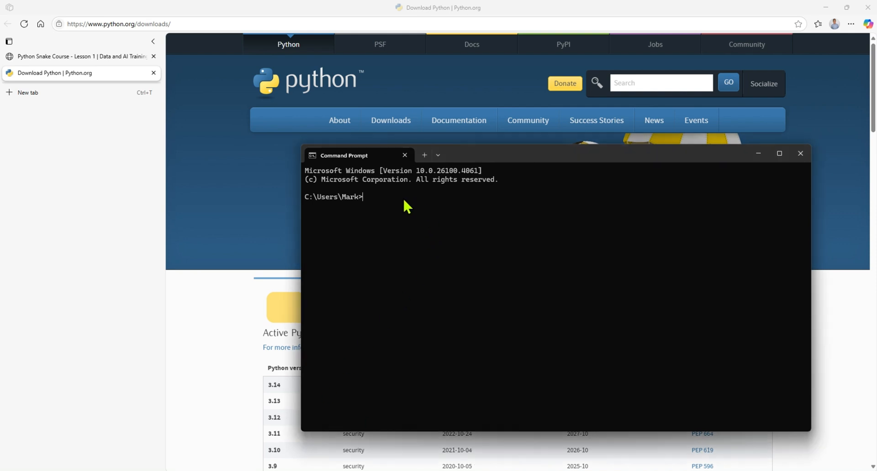
Step: Launch python in Command Prompt, evaluate 3 + 4 to get 7, then exit()
type("python")
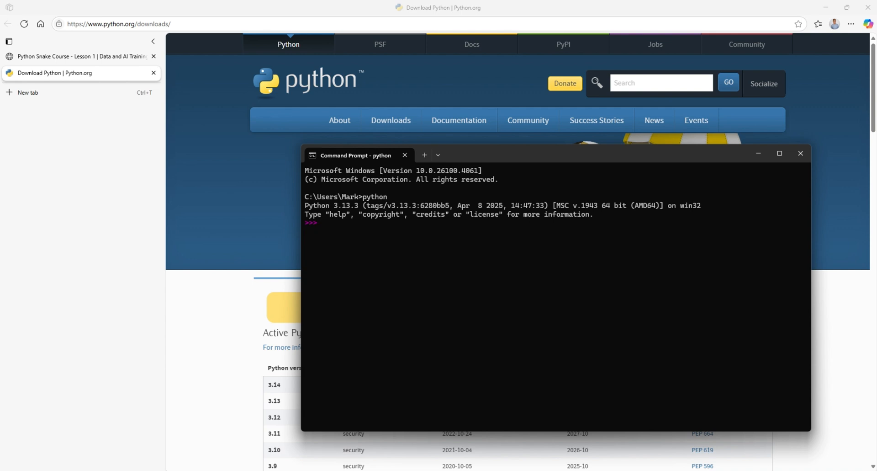
type("3 + 4")
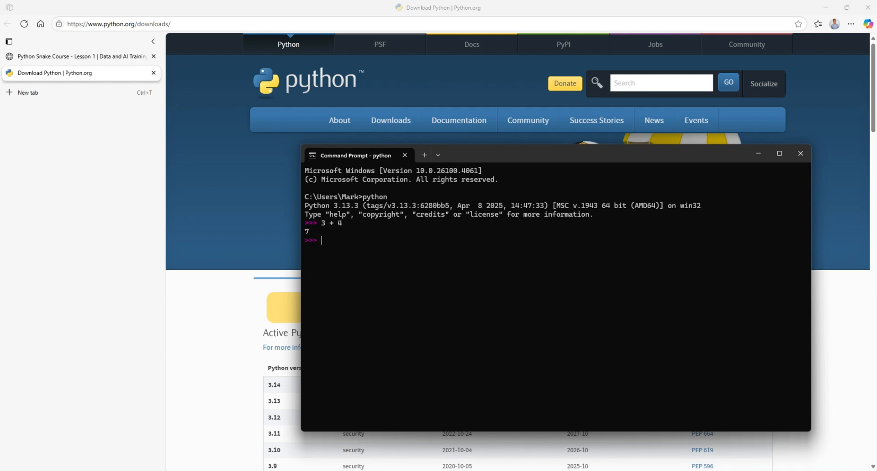
type("exi")
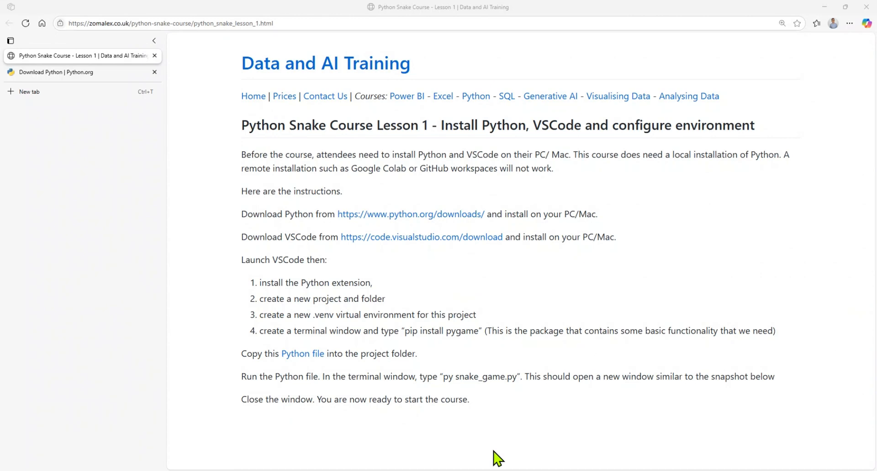
Step: Open code.visualstudio.com/download in a new tab and start the Windows installer download
right_click(421, 235)
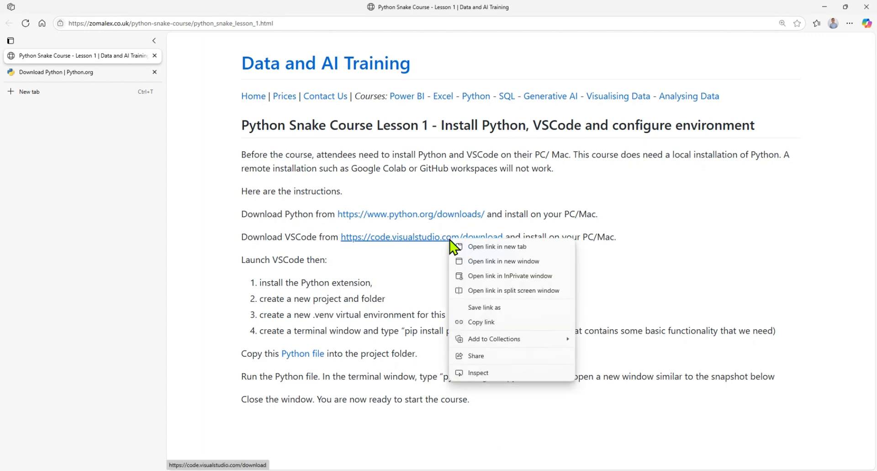
left_click(497, 246)
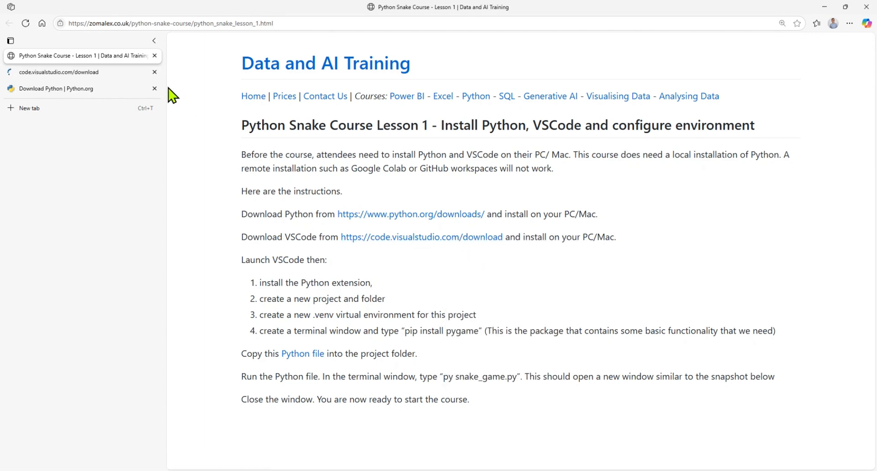
left_click(73, 72)
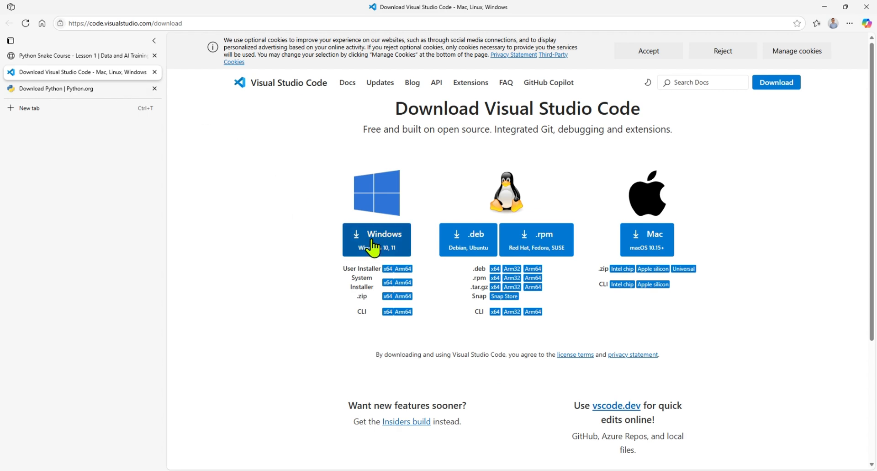
left_click(377, 239)
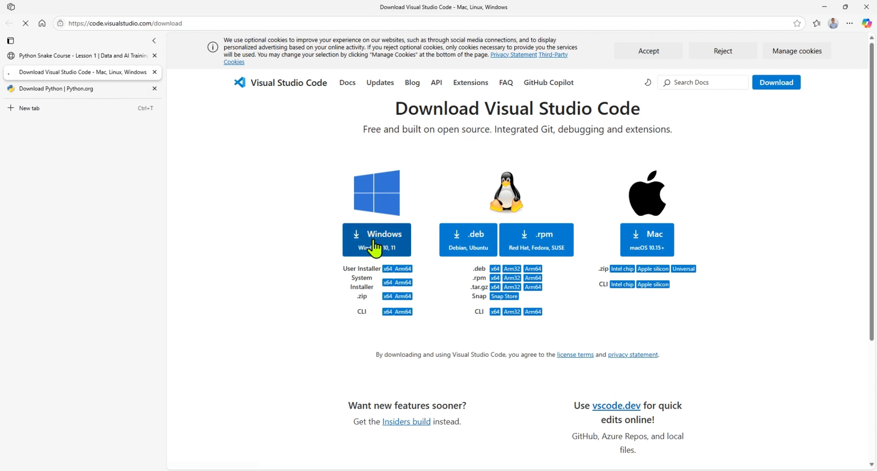
left_click(377, 239)
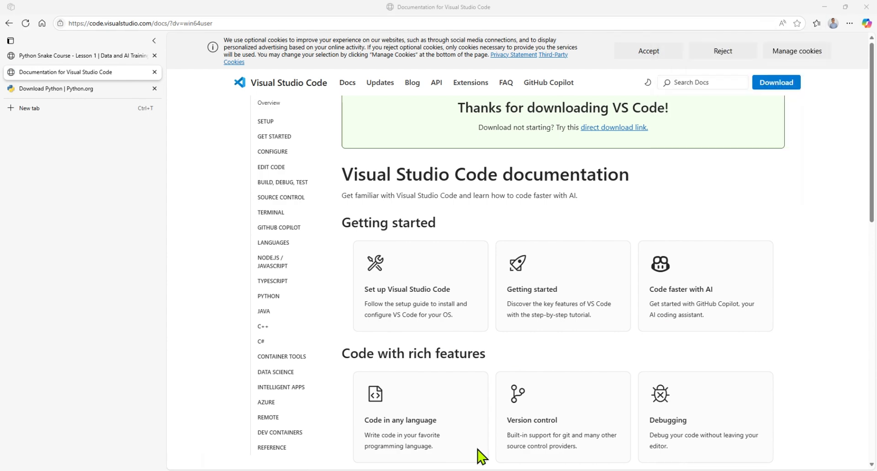
mouse_move(475, 464)
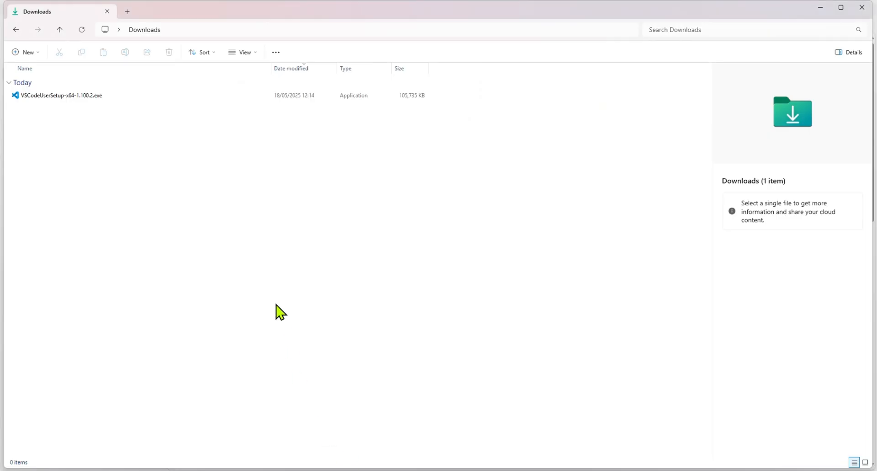
Step: Launch VSCodeUserSetup-x64-1.100.2.exe from Downloads and accept the license agreement
left_click(62, 95)
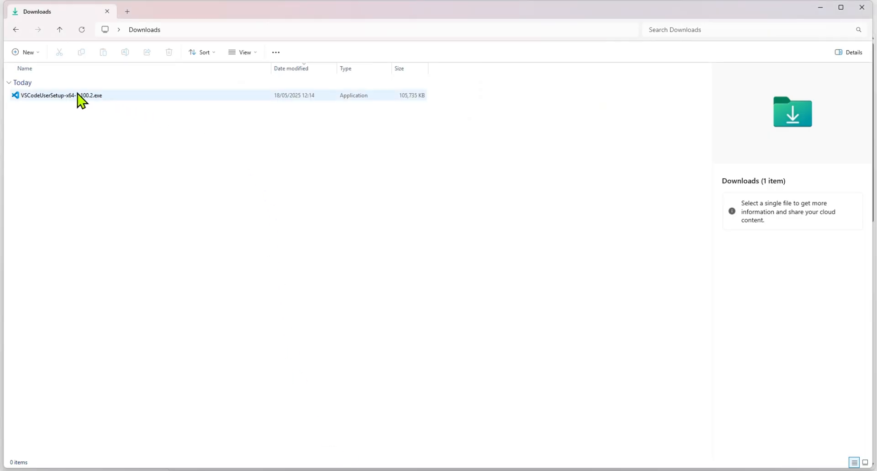
left_click(61, 95)
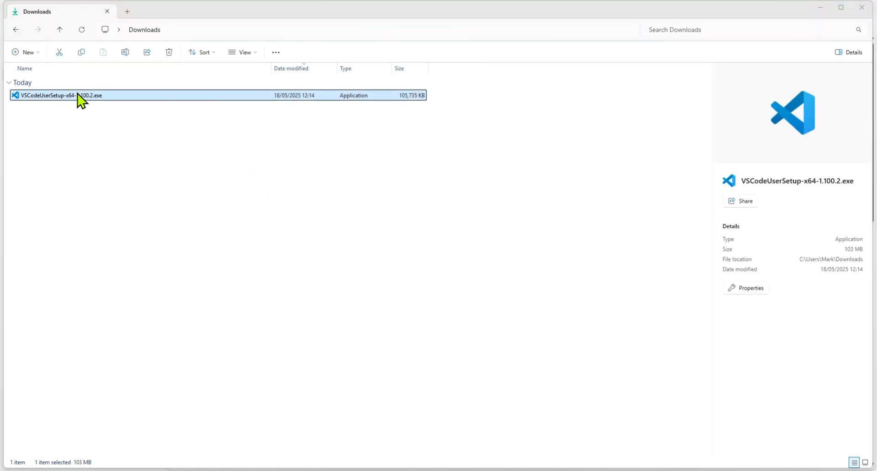
double_click(59, 95)
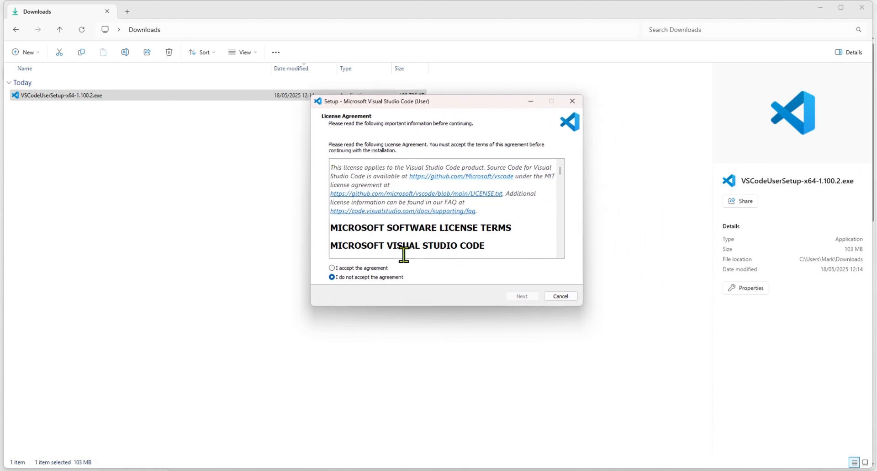
left_click(331, 267)
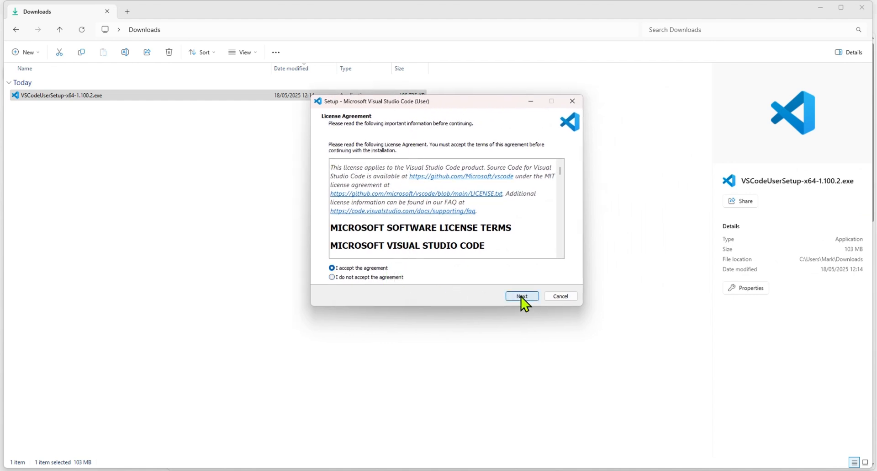
left_click(521, 295)
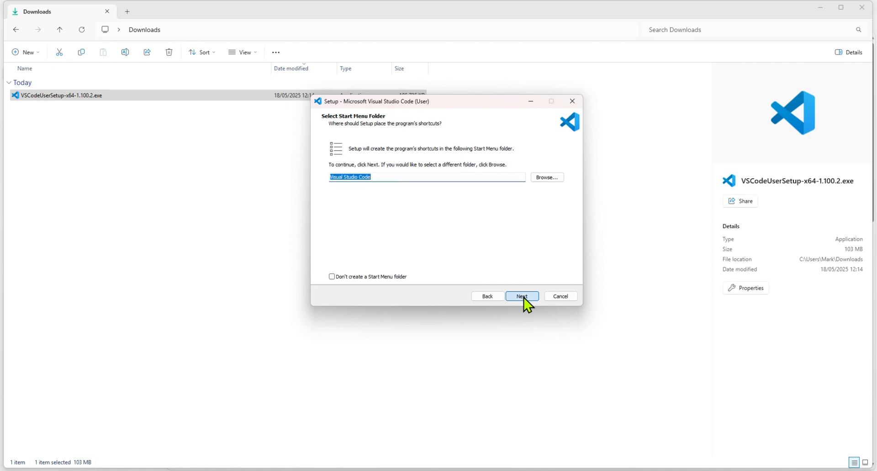
Step: Keep the default Start Menu folder and tasks, install VS Code, and finish setup
left_click(521, 295)
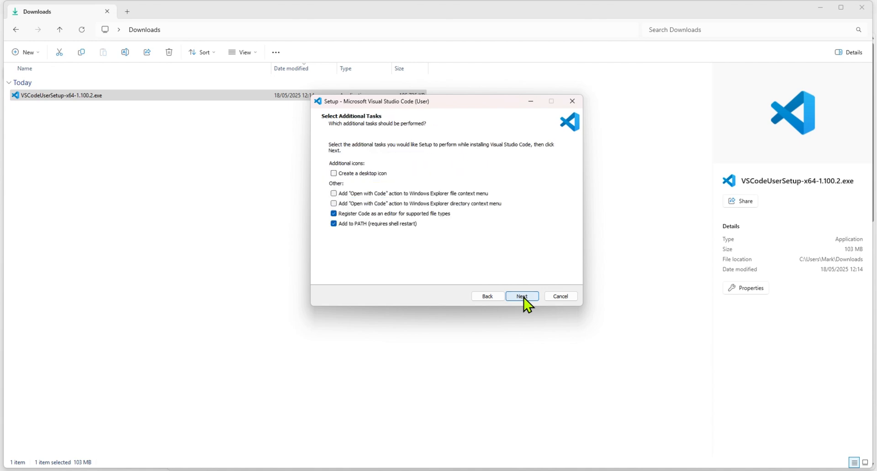
left_click(521, 295)
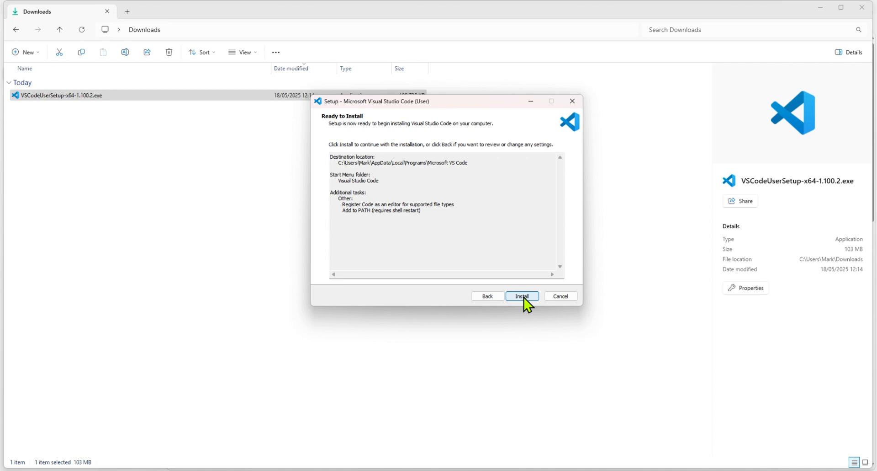
left_click(521, 295)
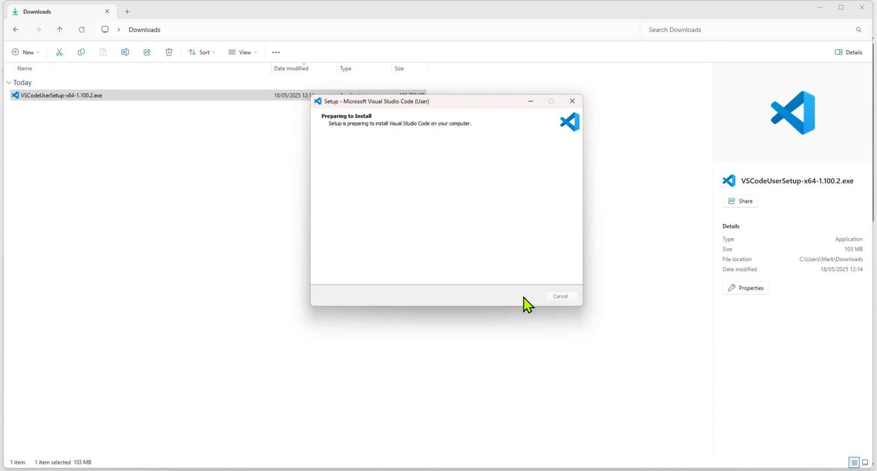
mouse_move(524, 323)
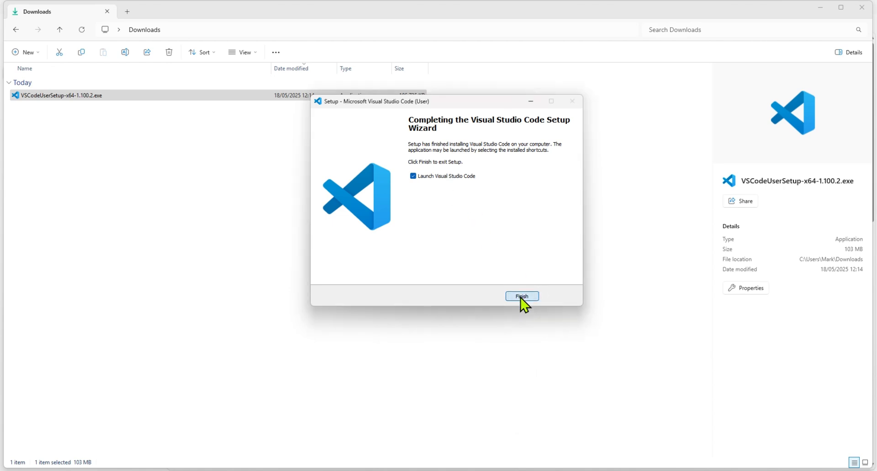
left_click(522, 296)
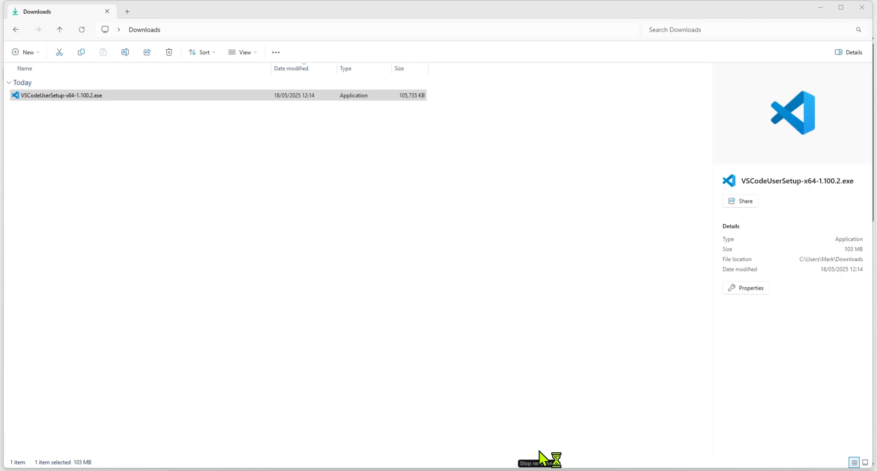
Step: From the Welcome page, open Python Snake Course\Lesson 1 as the workspace folder
double_click(59, 94)
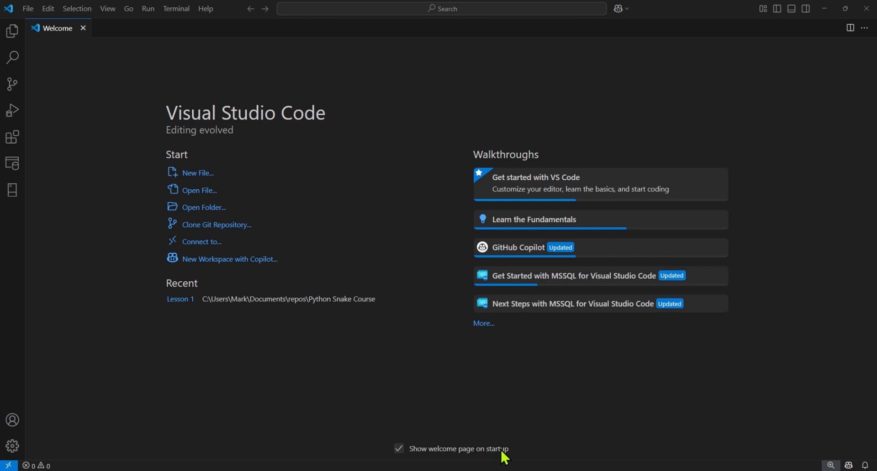
mouse_move(200, 190)
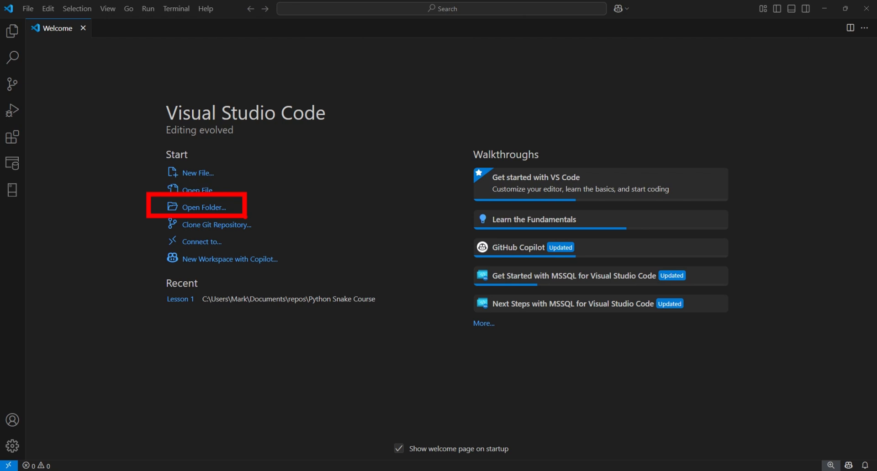
left_click(204, 207)
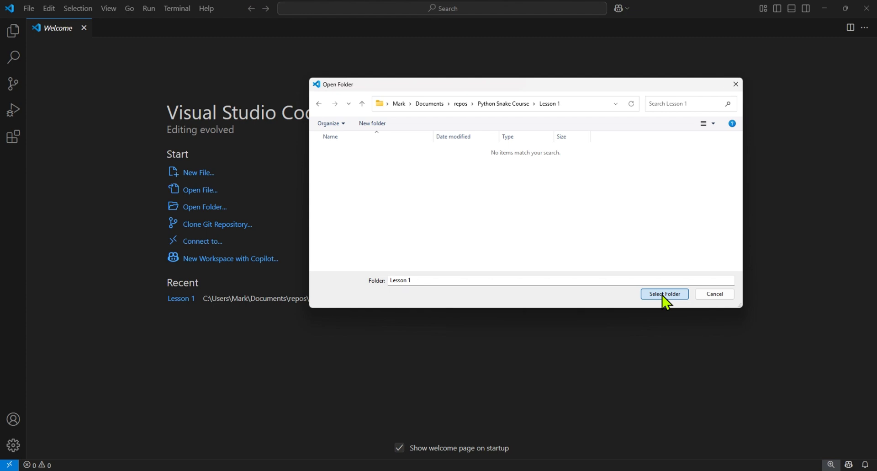
left_click(664, 293)
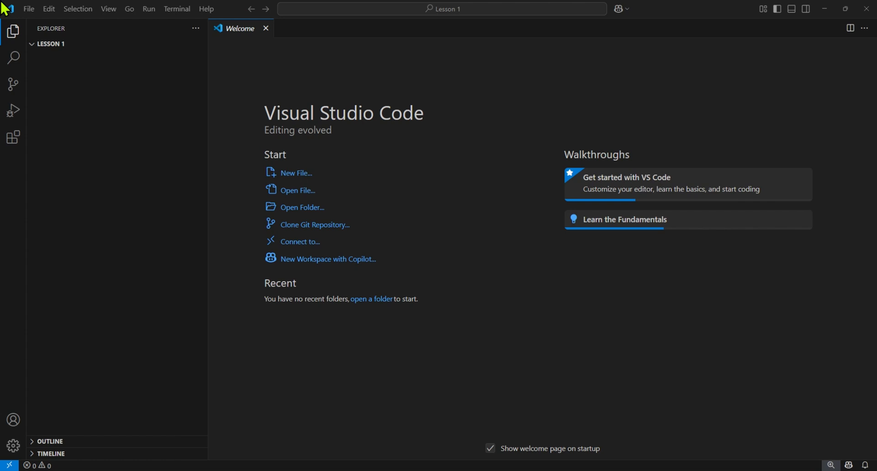
mouse_move(5, 11)
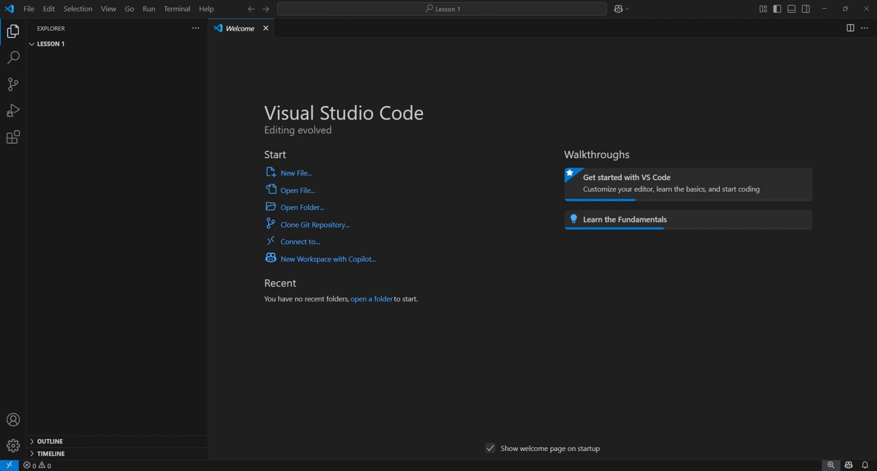
mouse_move(14, 32)
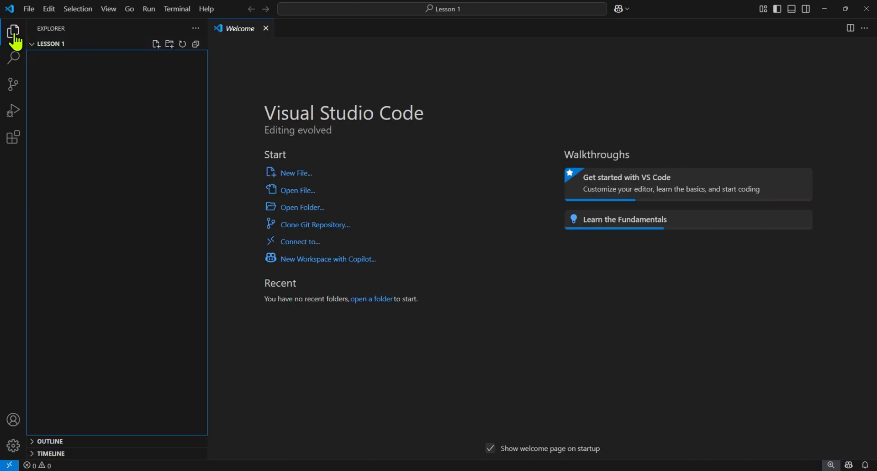
mouse_move(12, 56)
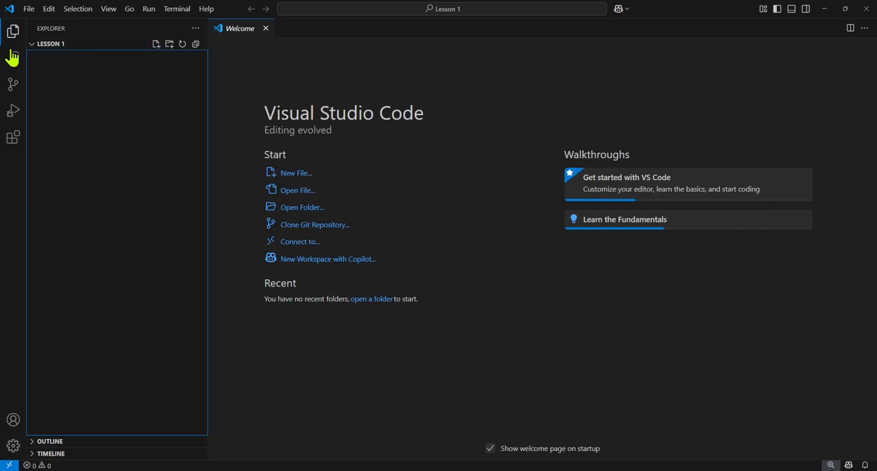
left_click(13, 138)
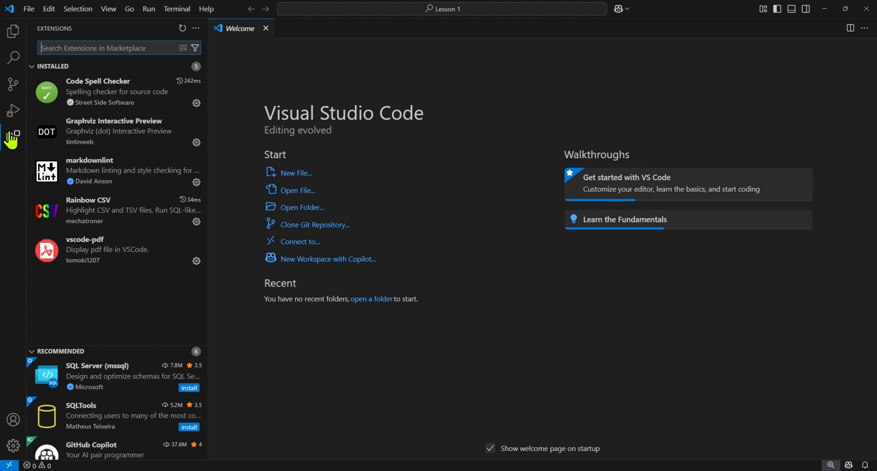
Step: Search the Extensions marketplace for python and install Microsoft's Python extension
left_click(112, 48)
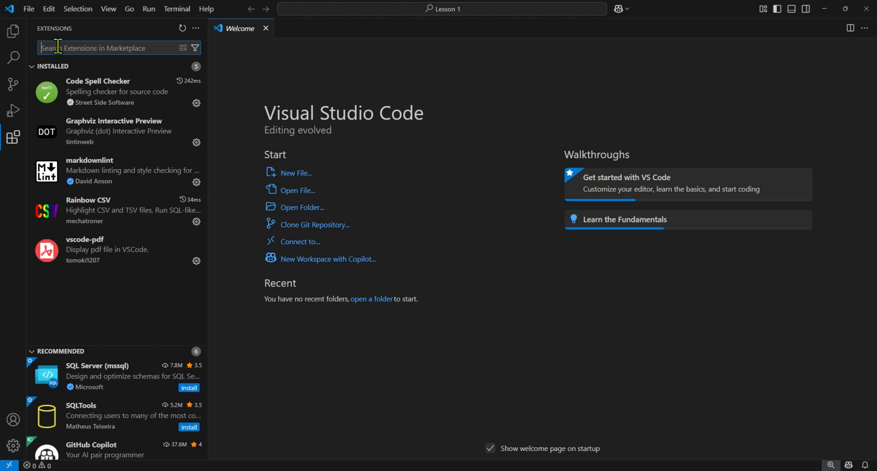
type("pyh")
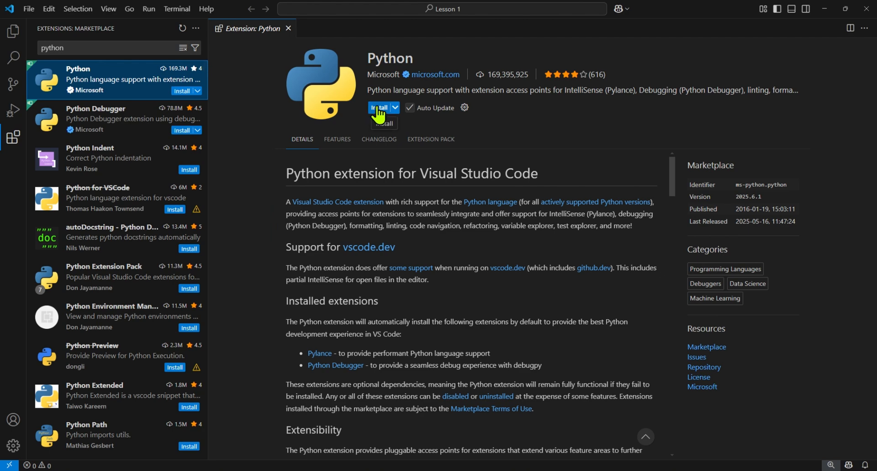
left_click(380, 108)
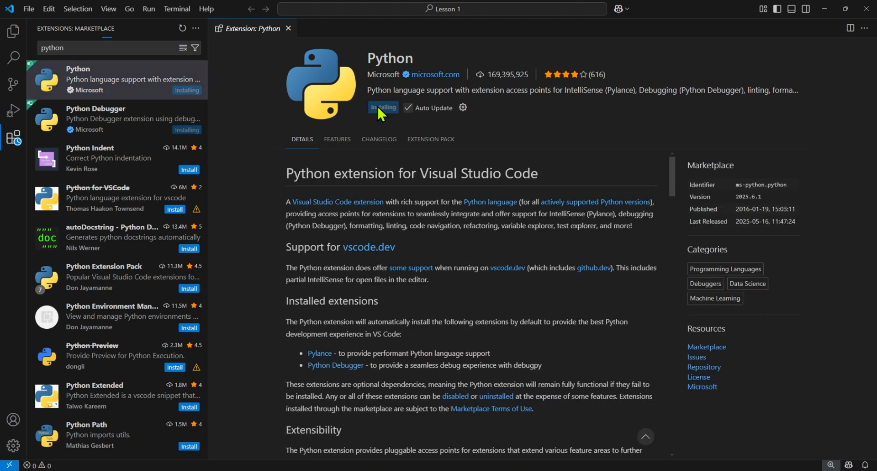
mouse_move(515, 459)
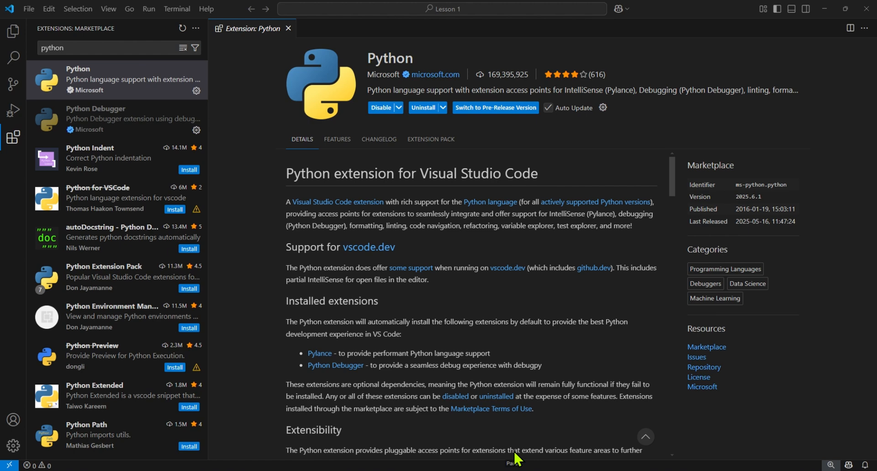
mouse_move(77, 119)
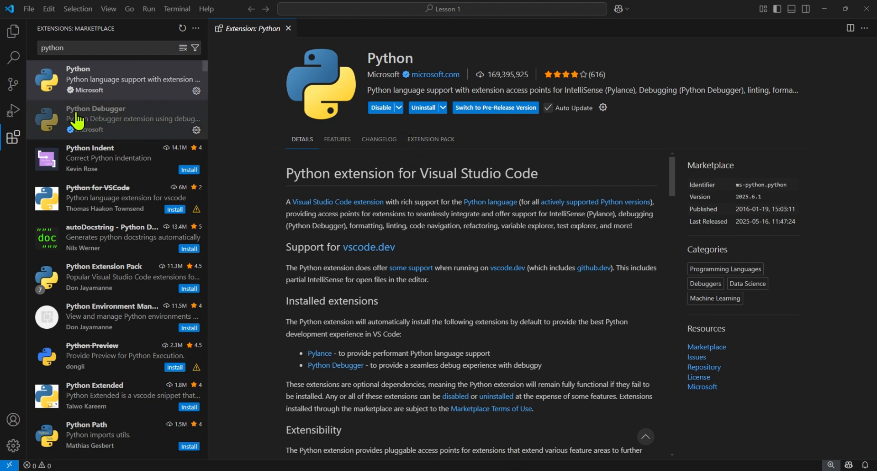
mouse_move(14, 31)
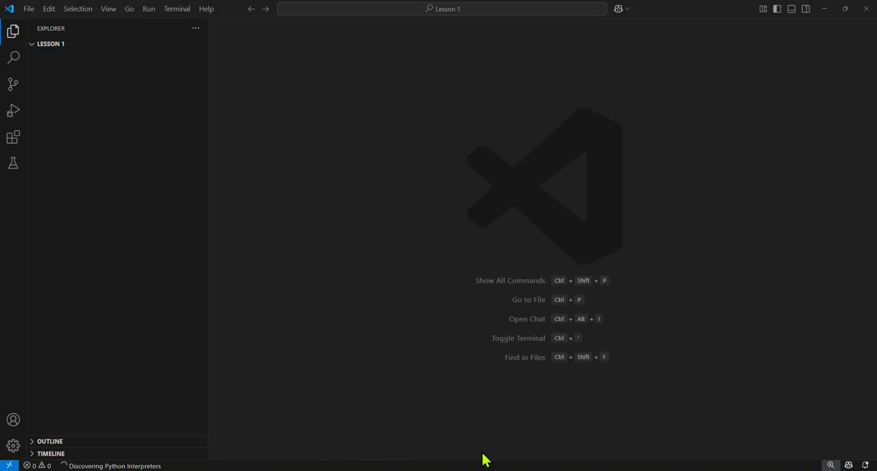
mouse_move(76, 64)
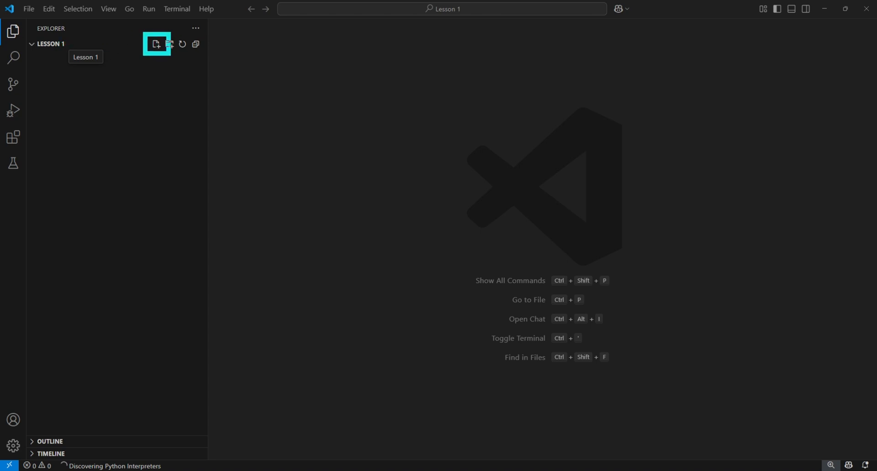
mouse_move(99, 54)
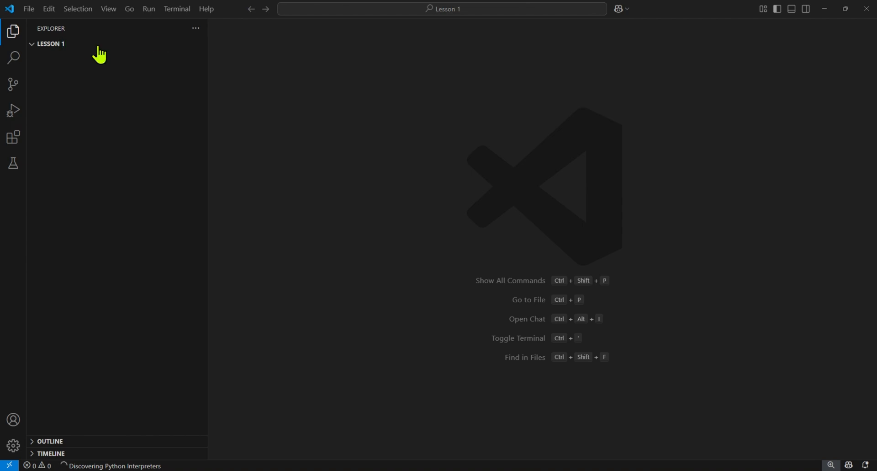
Step: Create a new file named hello.py in the Lesson 1 Explorer
left_click(156, 44)
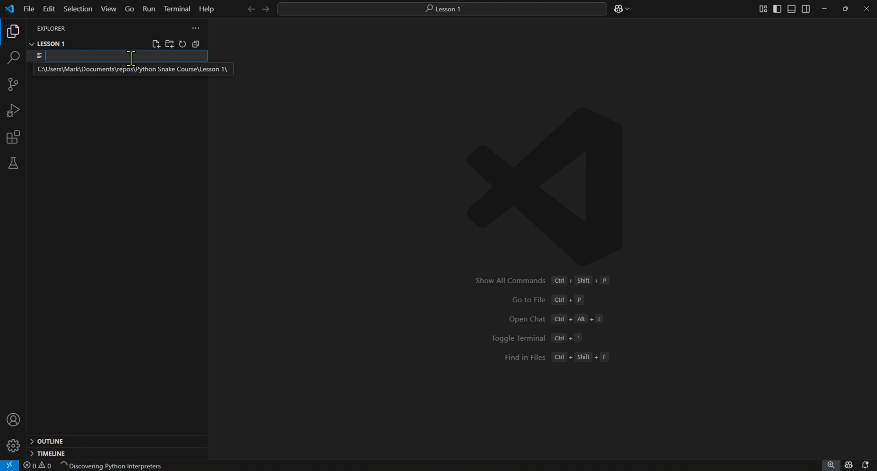
type("hello.p")
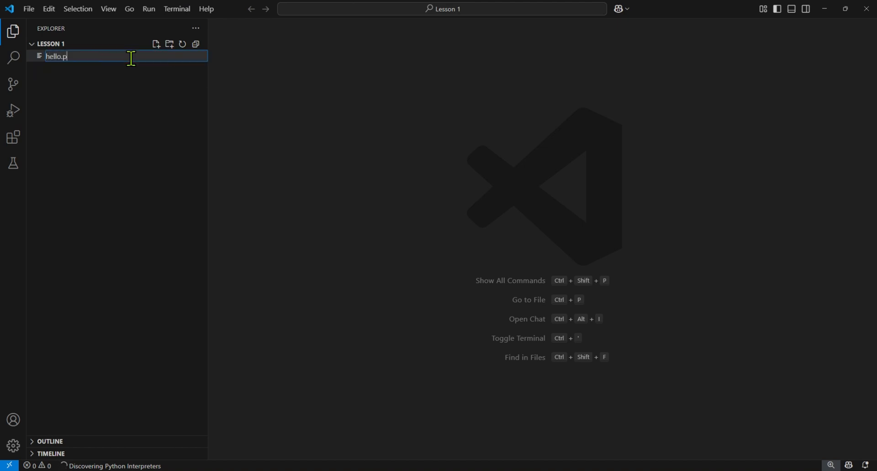
type("y")
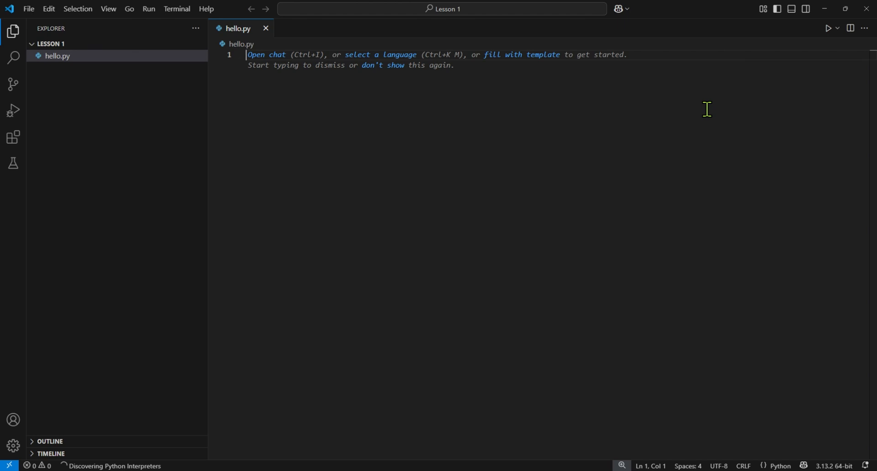
mouse_move(604, 153)
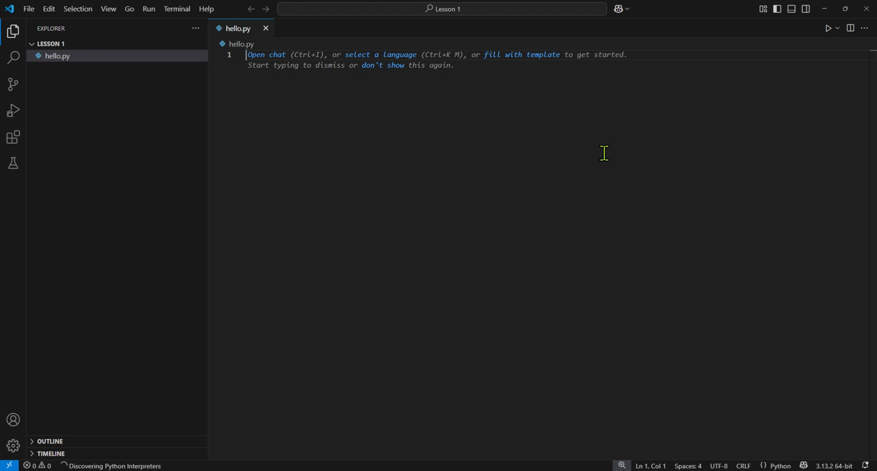
Step: Write print("hello world") in hello.py, accepting the print autocomplete
type("pri")
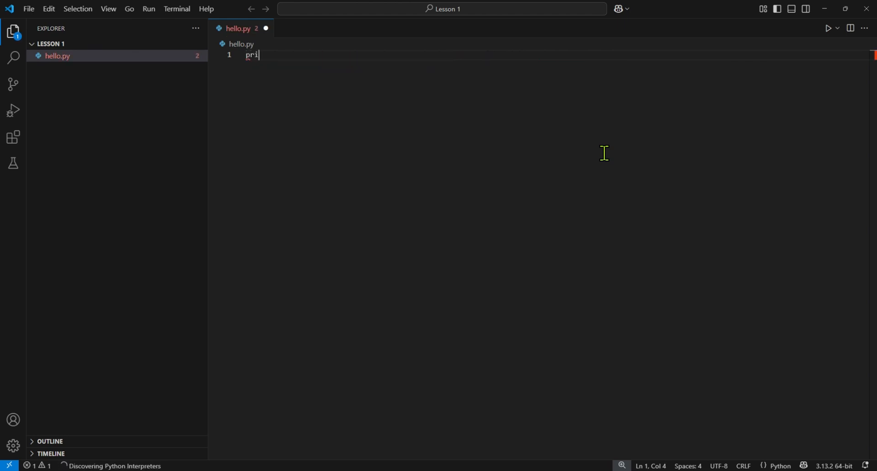
type("nt")
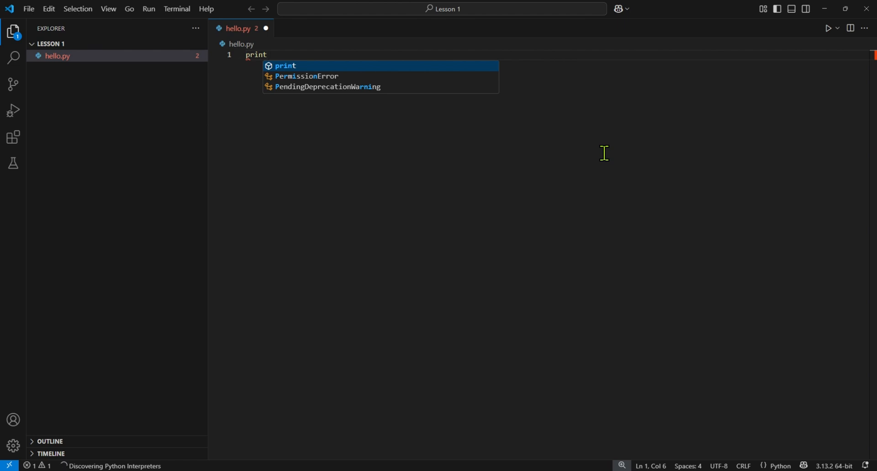
type("(")
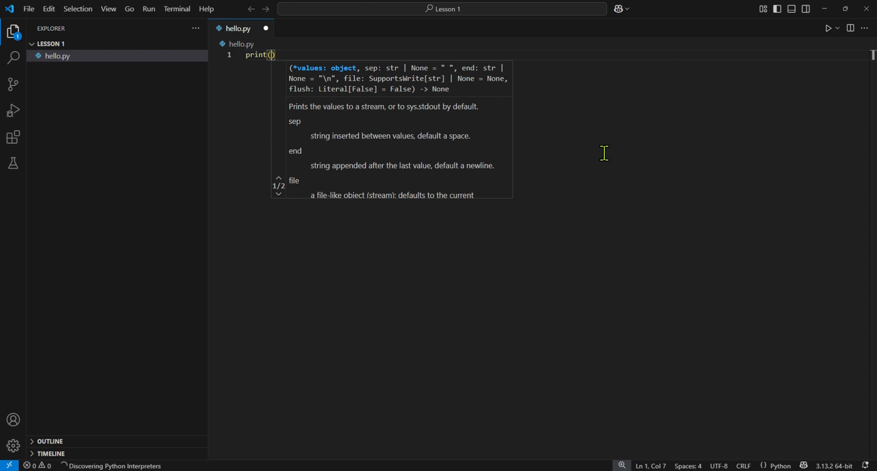
type("\"")
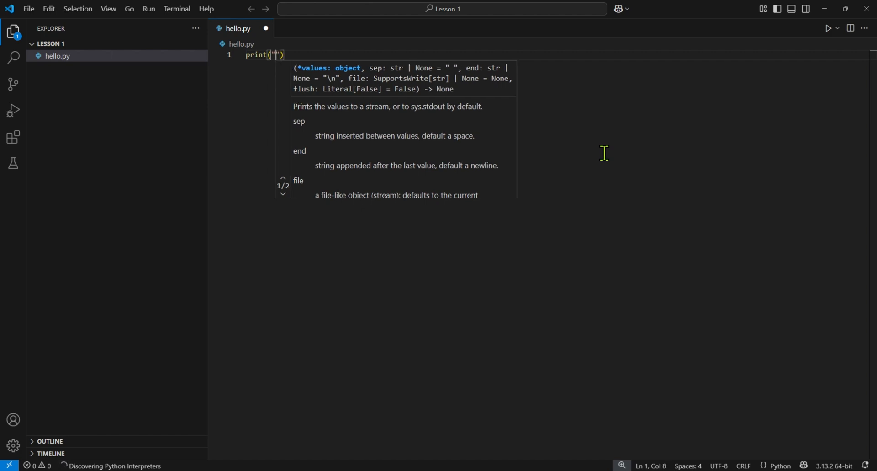
type("hello world")
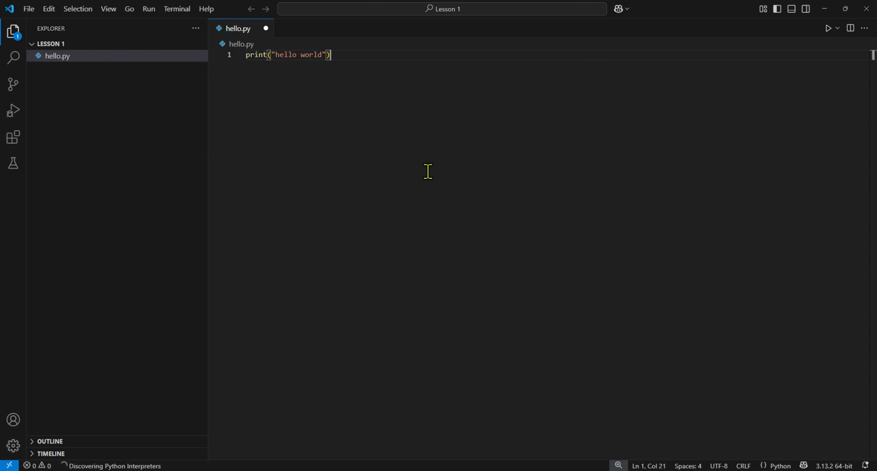
mouse_move(285, 85)
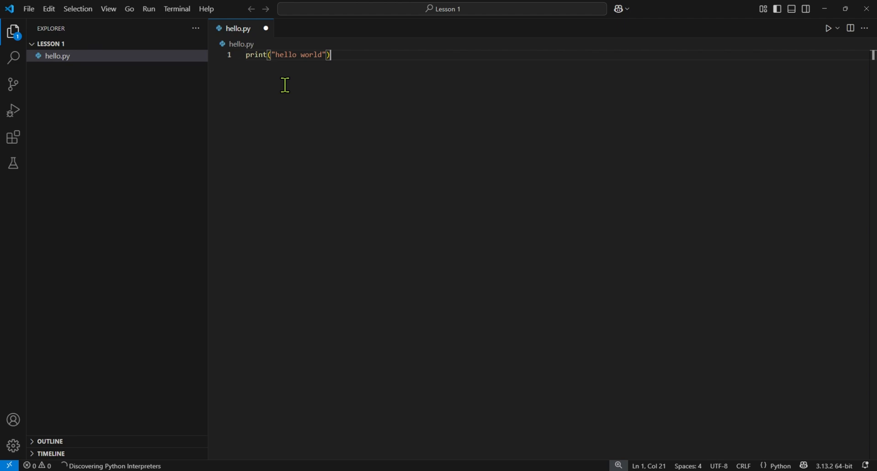
mouse_move(266, 29)
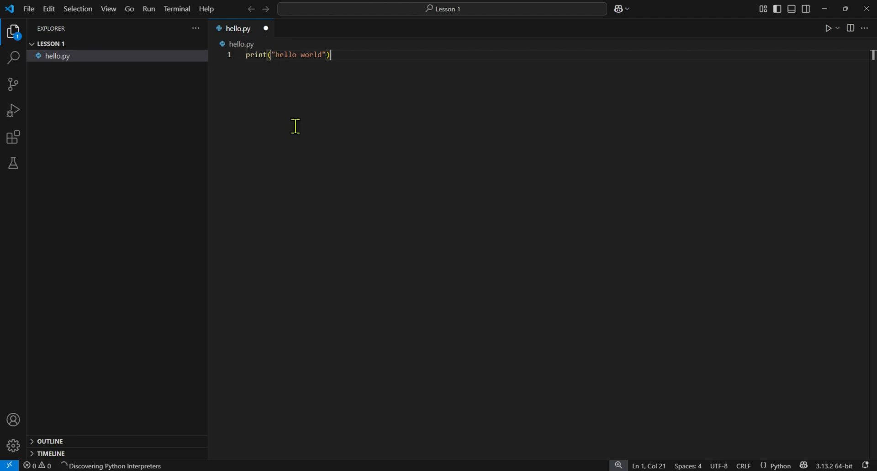
Step: Save hello.py with its print("hello world") line to disk
key("ctrl+s")
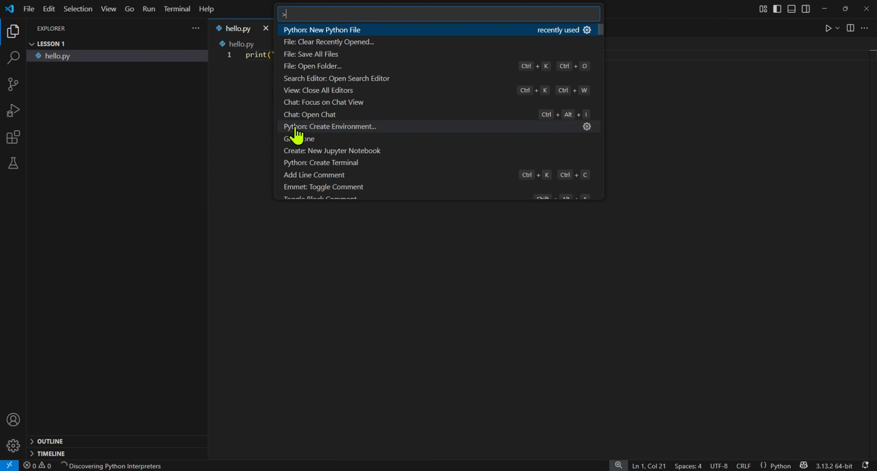
type("save")
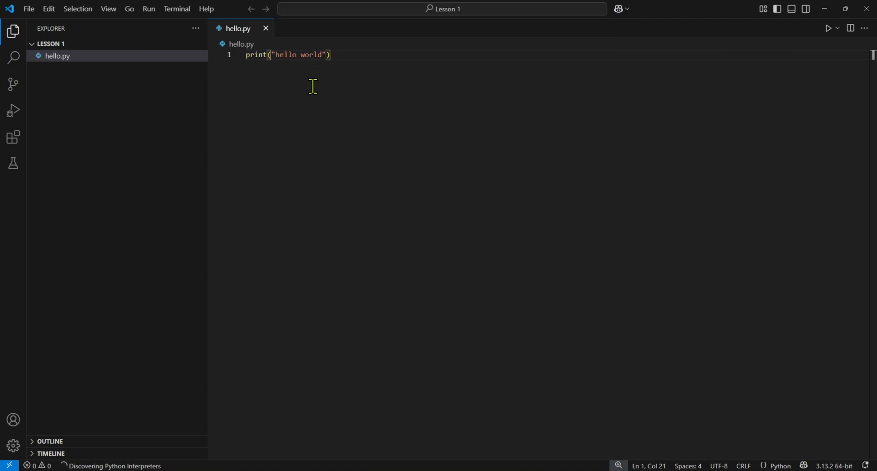
mouse_move(325, 118)
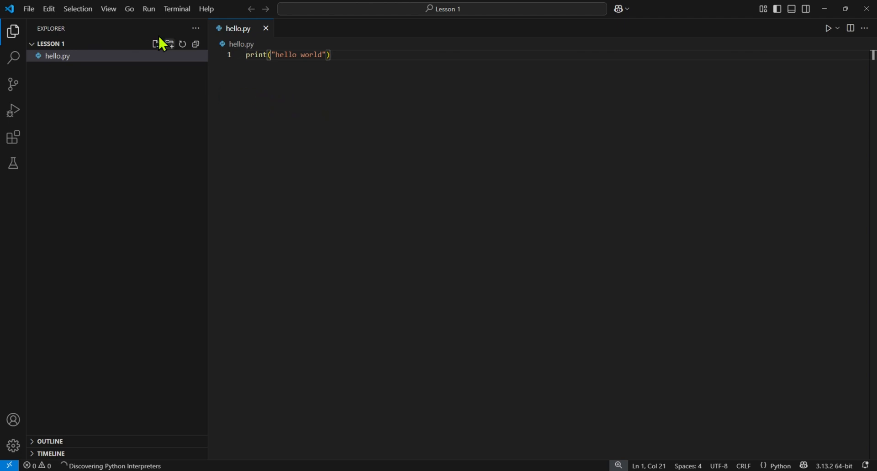
Step: Run 'py hello.py' in a new project terminal so it prints hello world
left_click(177, 9)
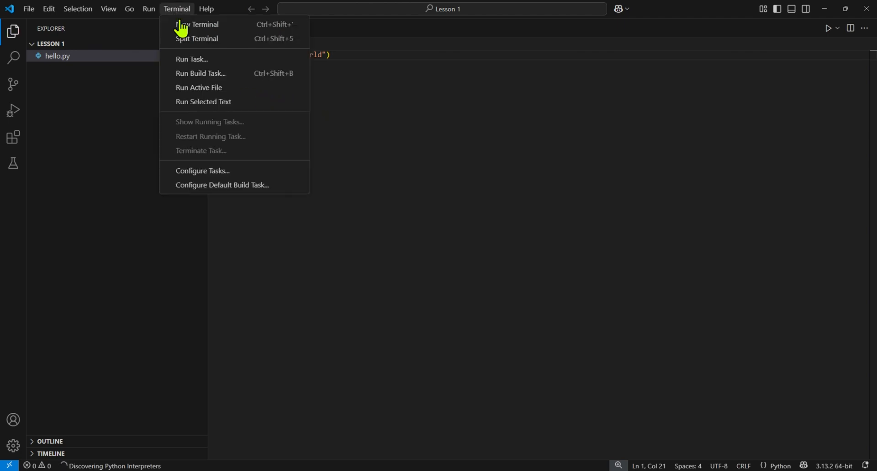
left_click(202, 24)
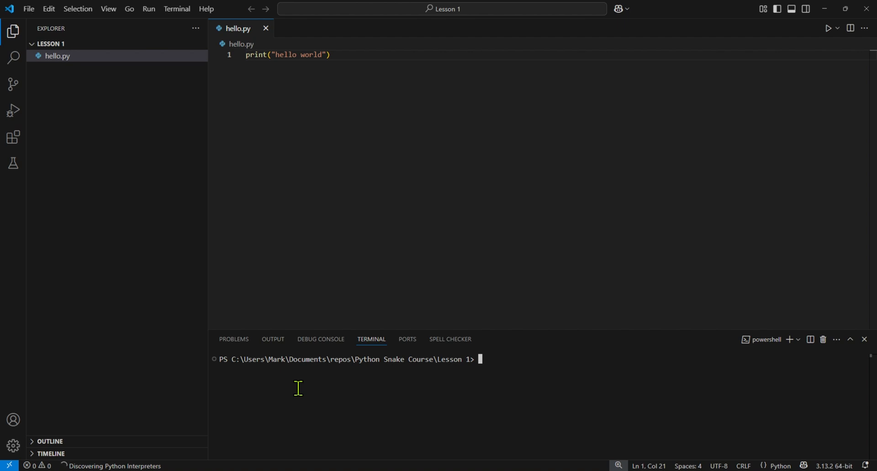
type("py")
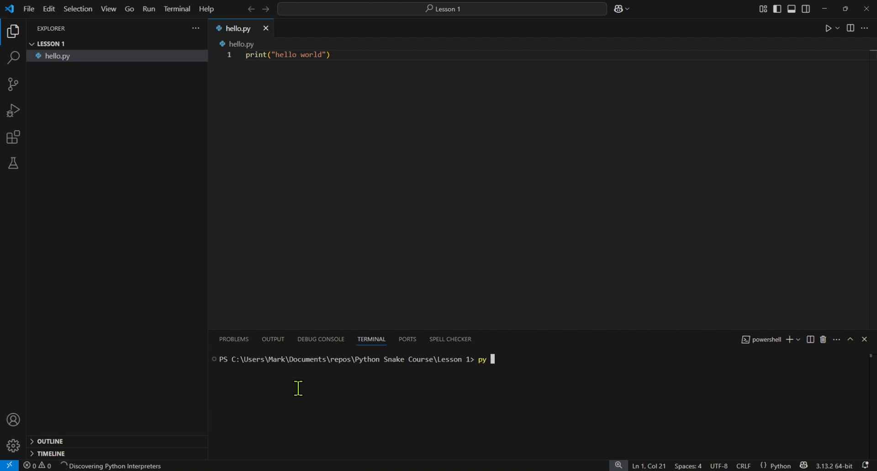
type("h")
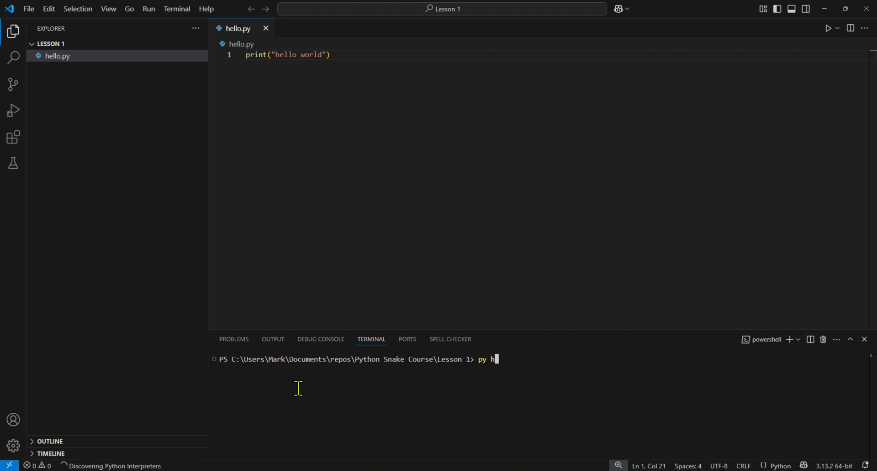
type("ello.py")
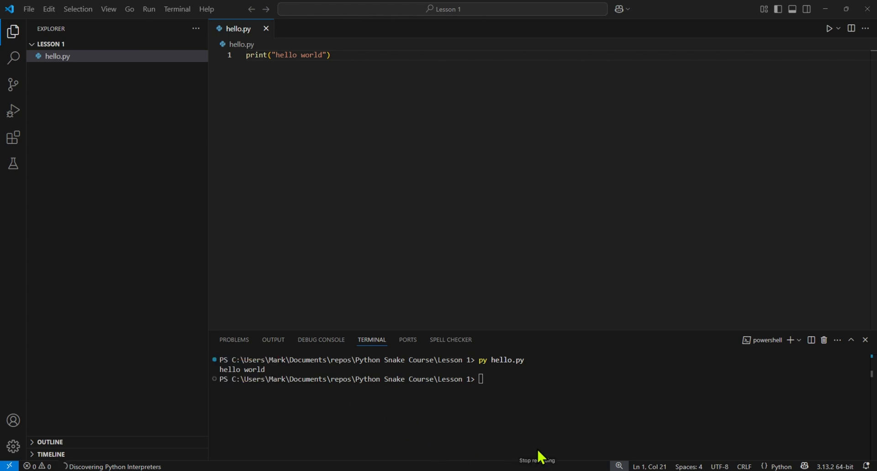
mouse_move(485, 458)
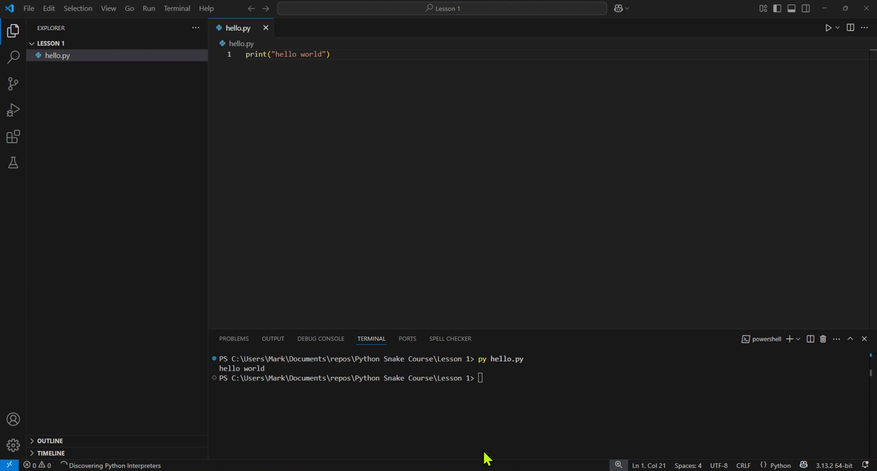
mouse_move(387, 162)
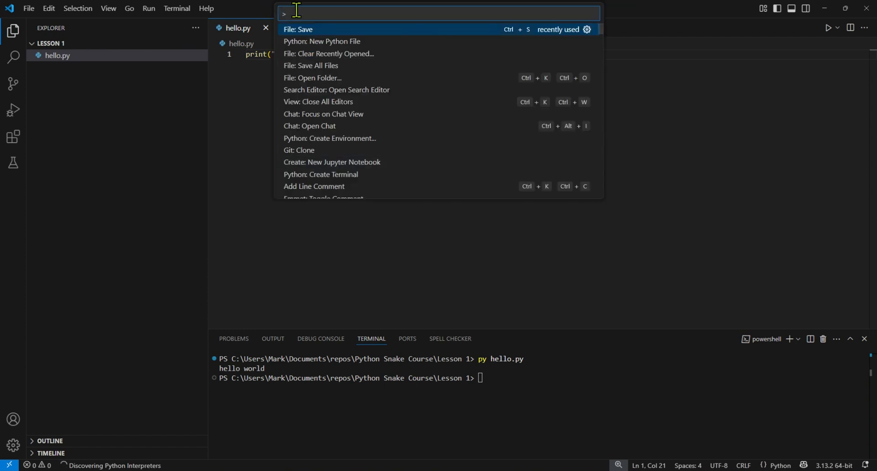
Step: Create a .venv virtual environment on Python 3.13.3 64-bit via 'Python: Create Environment'
type("python crea")
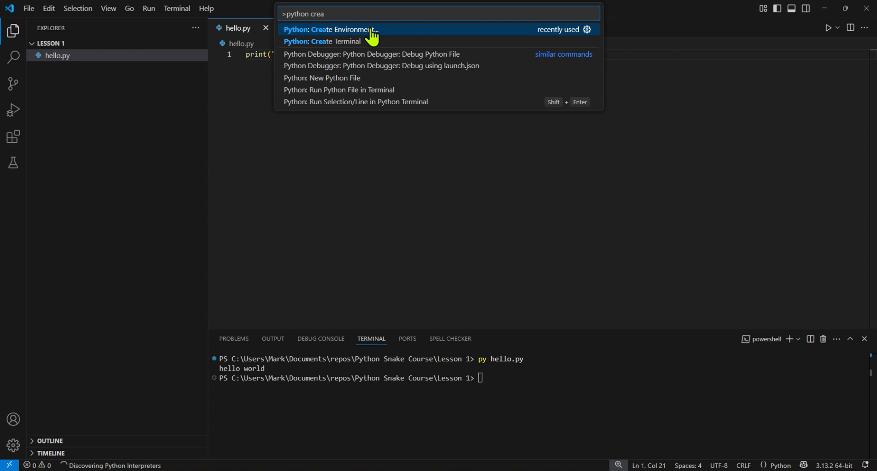
left_click(332, 29)
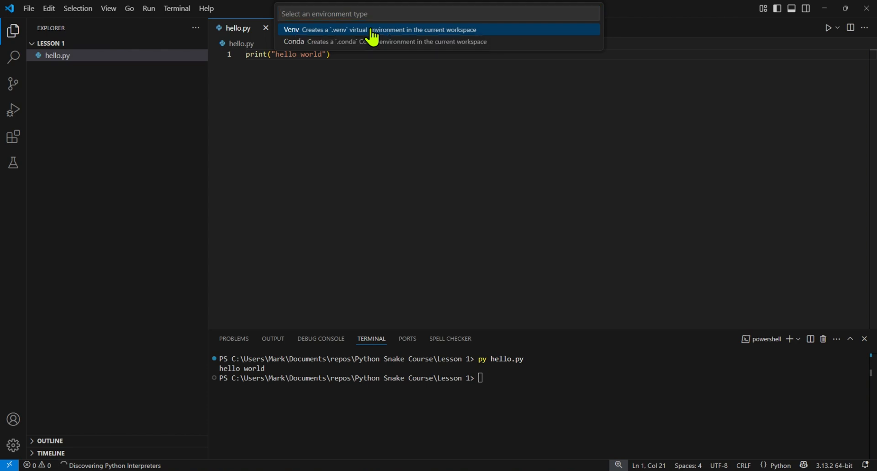
left_click(291, 30)
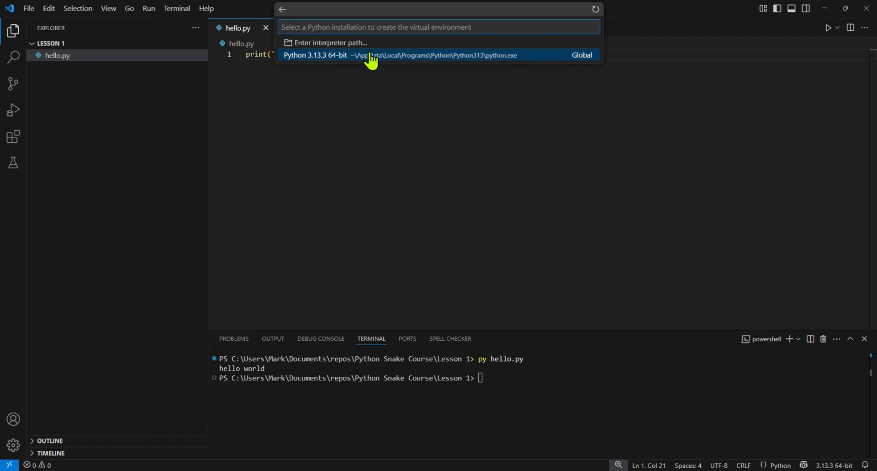
left_click(399, 54)
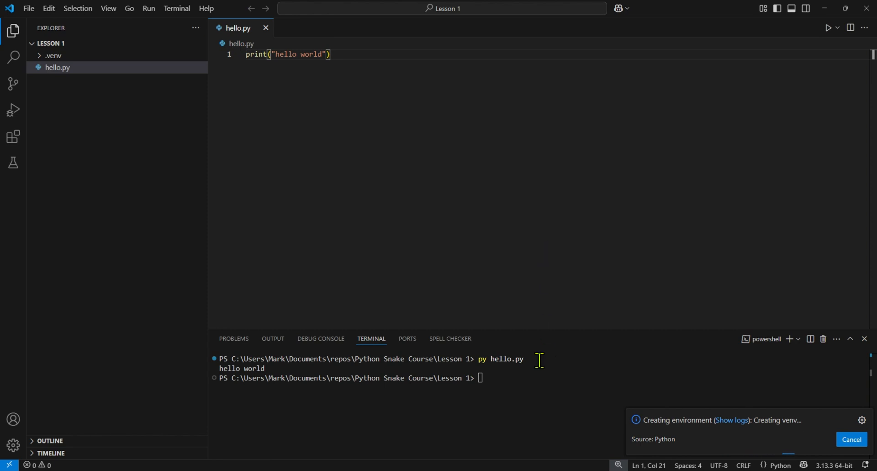
mouse_move(514, 460)
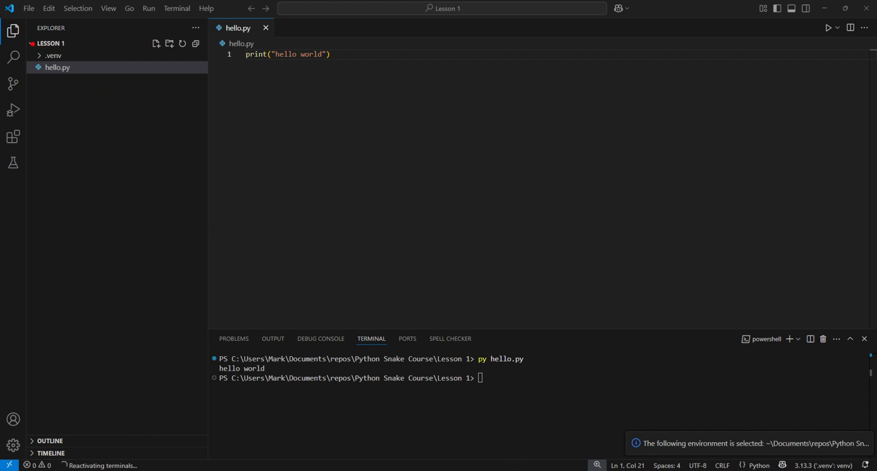
left_click(53, 56)
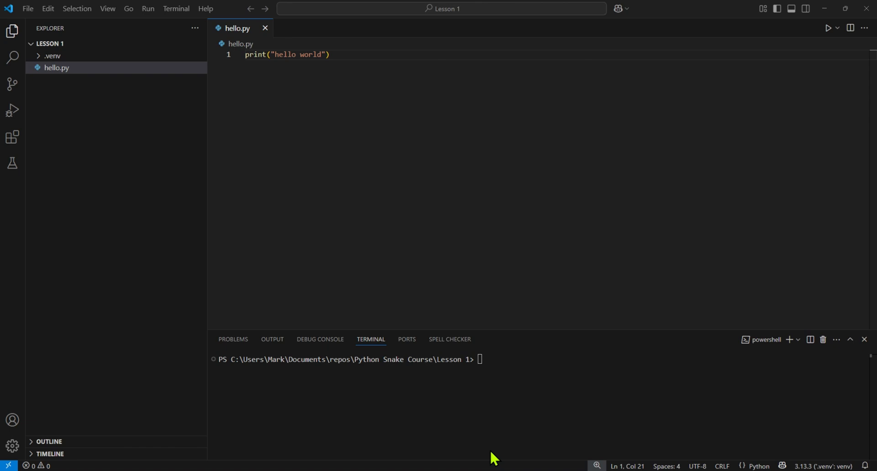
mouse_move(515, 420)
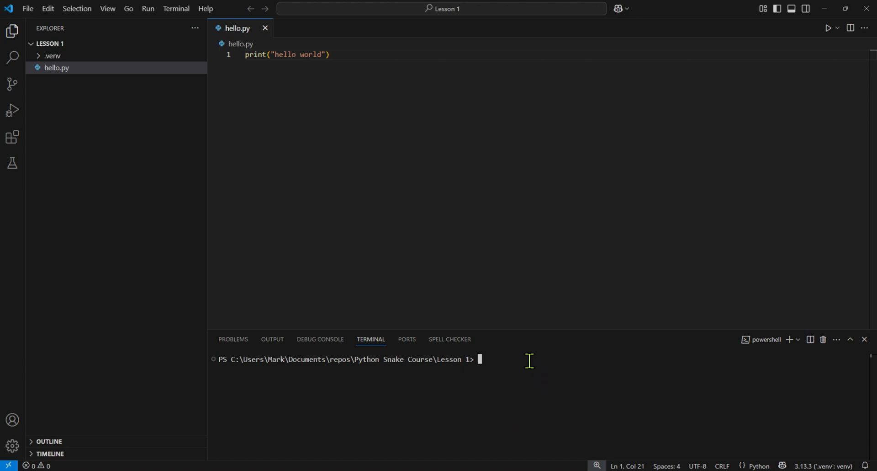
Step: Run 'pip install pygame' in the terminal, installing pygame-2.6.1 into .venv
type("pip")
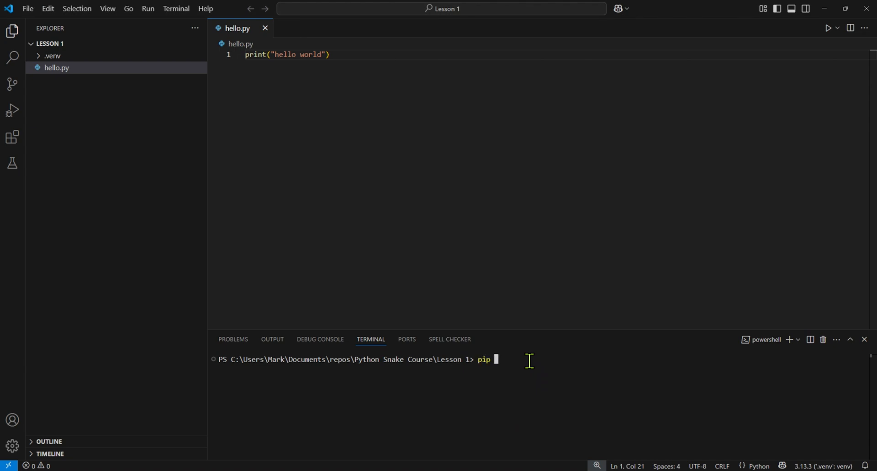
type("install")
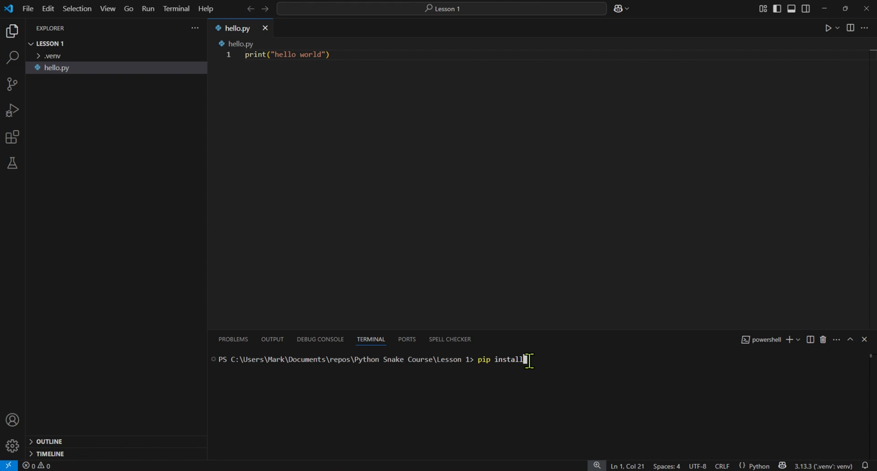
type("ygame")
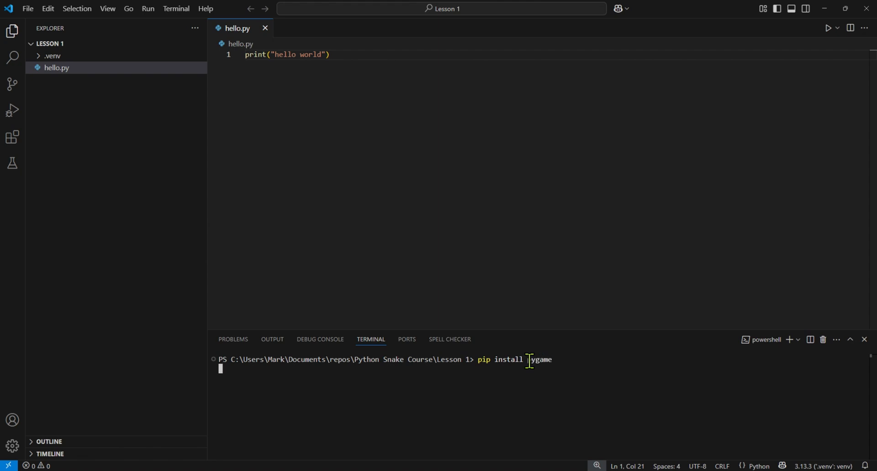
key("Enter")
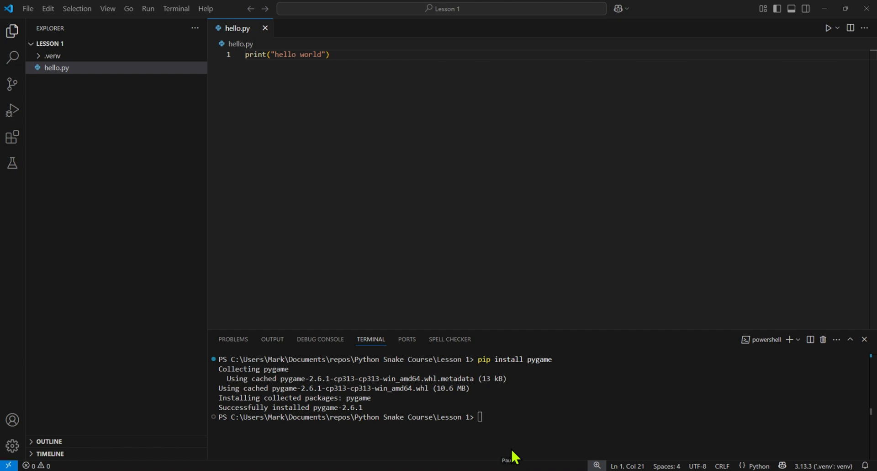
mouse_move(118, 59)
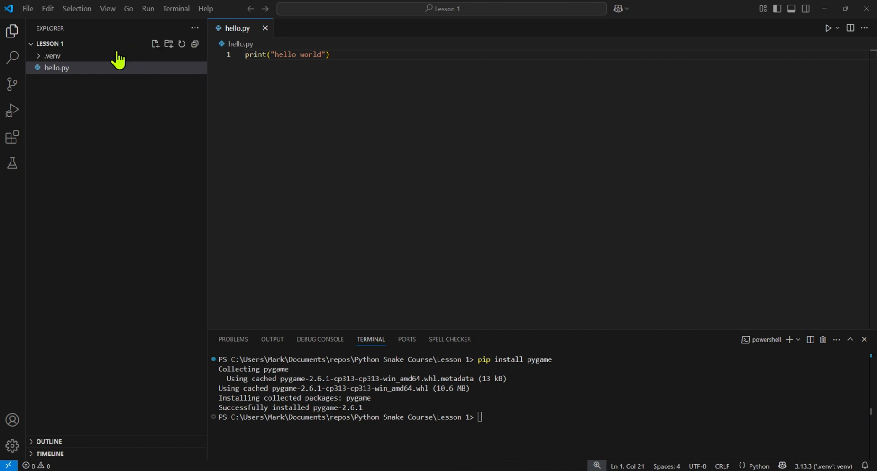
Step: Create a new file named lesson1.py in the Lesson 1 folder
left_click(156, 44)
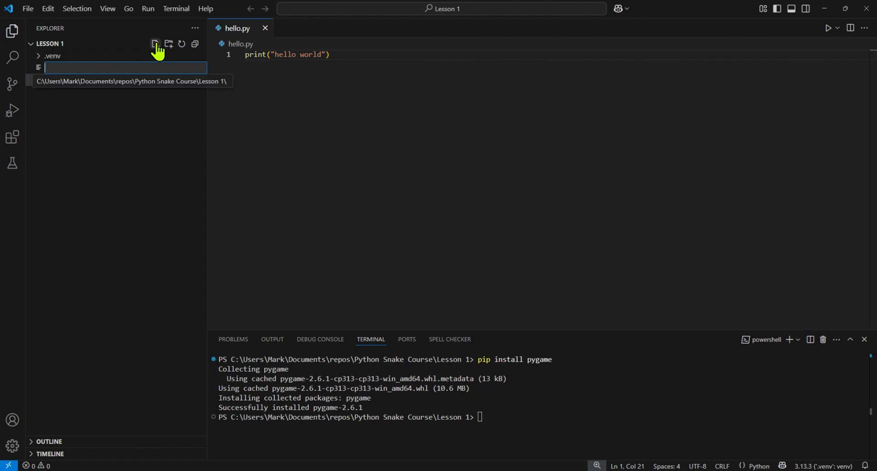
type("lesson1.html")
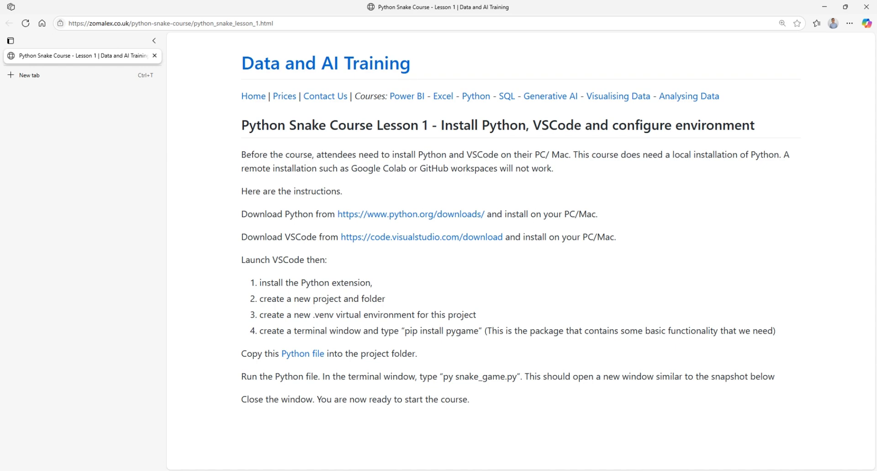
mouse_move(303, 353)
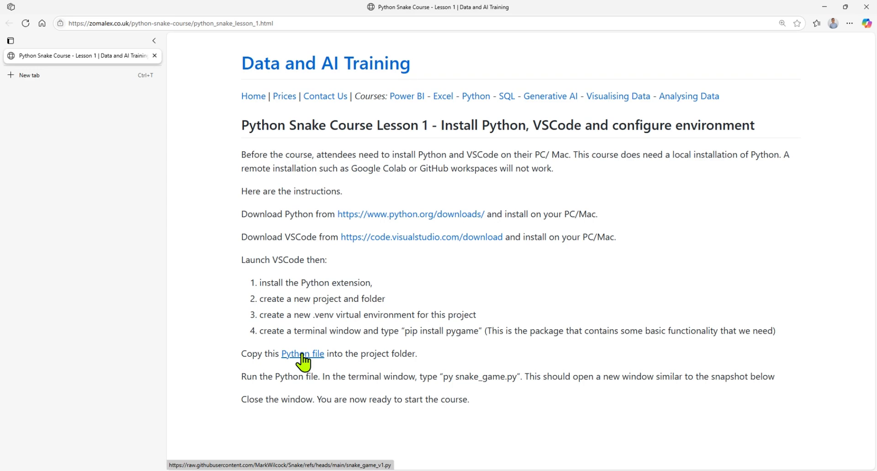
Step: Open the snake_game_v1.py link in a new tab and select all its code to copy
right_click(303, 353)
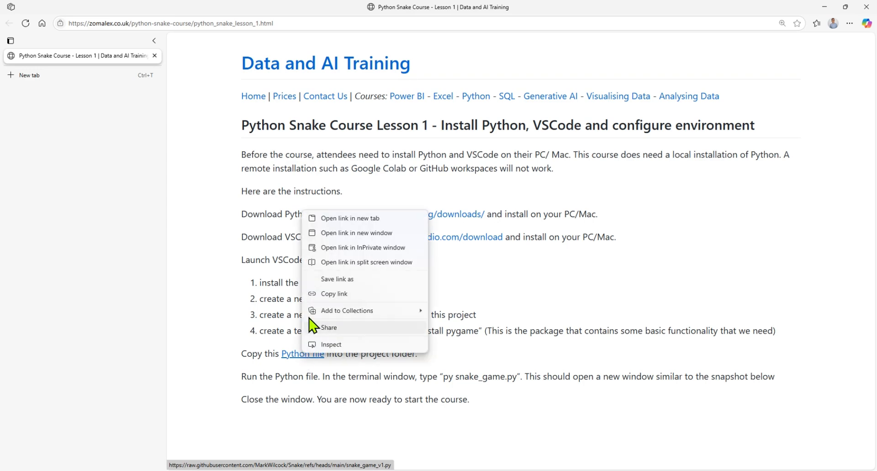
left_click(351, 217)
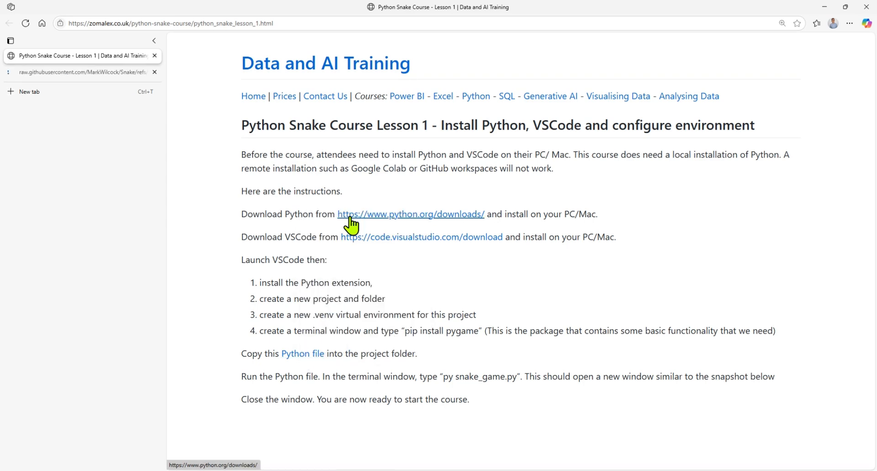
left_click(84, 71)
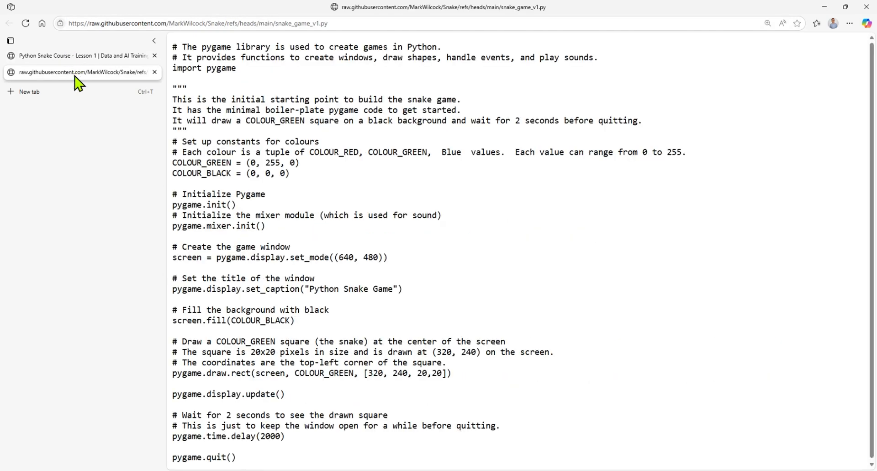
mouse_move(513, 234)
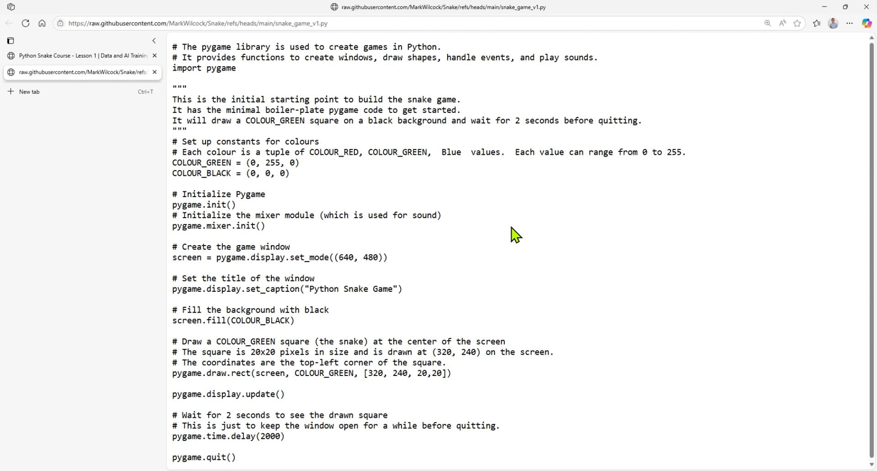
key("ctrl+a")
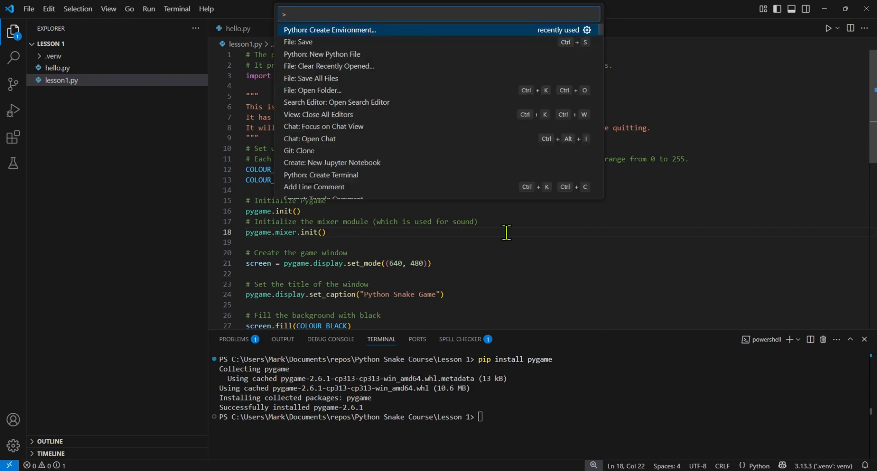
Step: Dismiss the command palette so lesson1.py can be run in the terminal
key("Escape")
type("py lesson1.py")
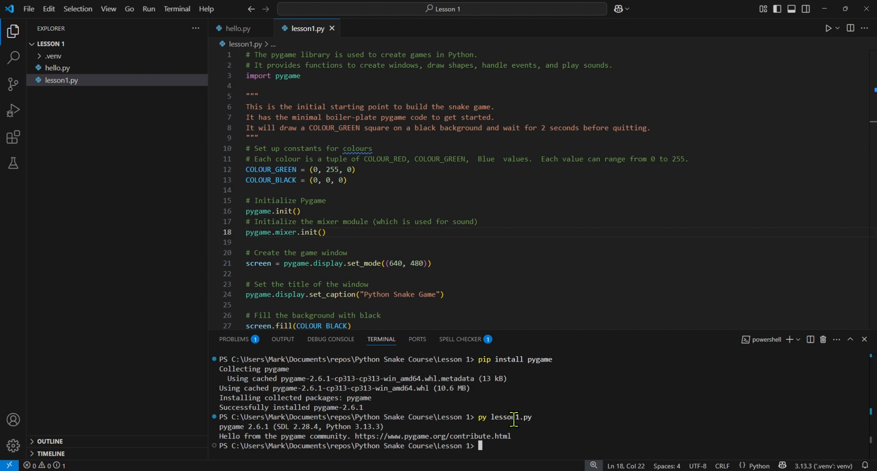
mouse_move(718, 421)
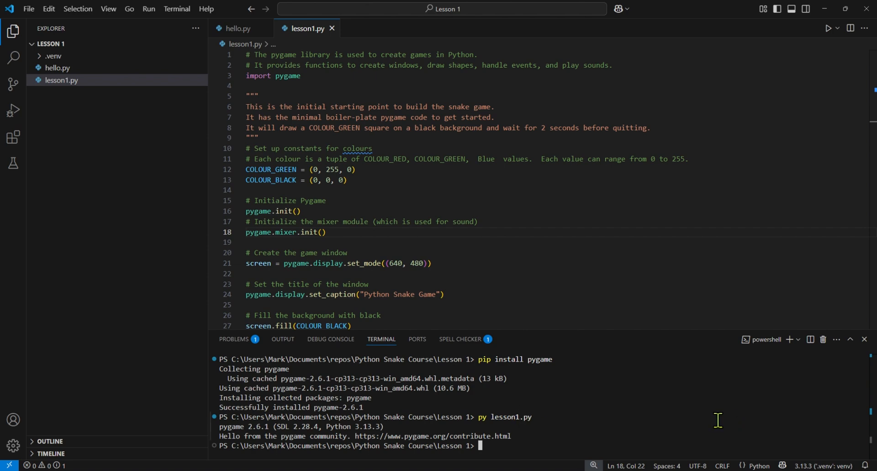
mouse_move(588, 415)
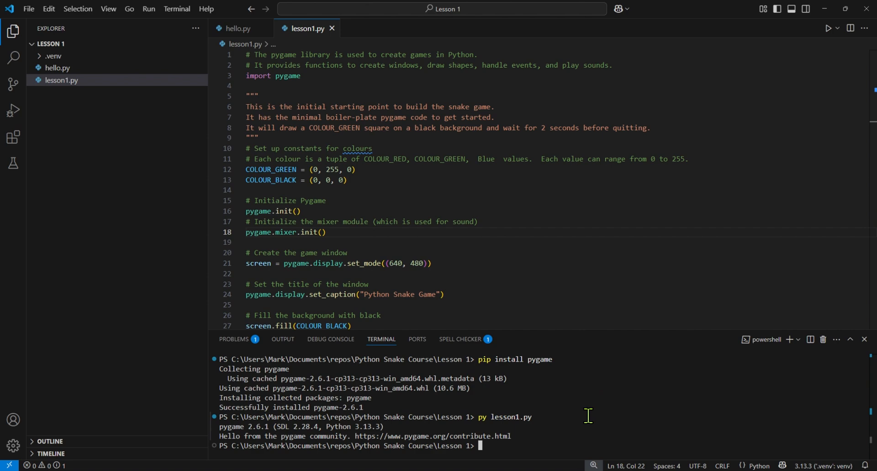